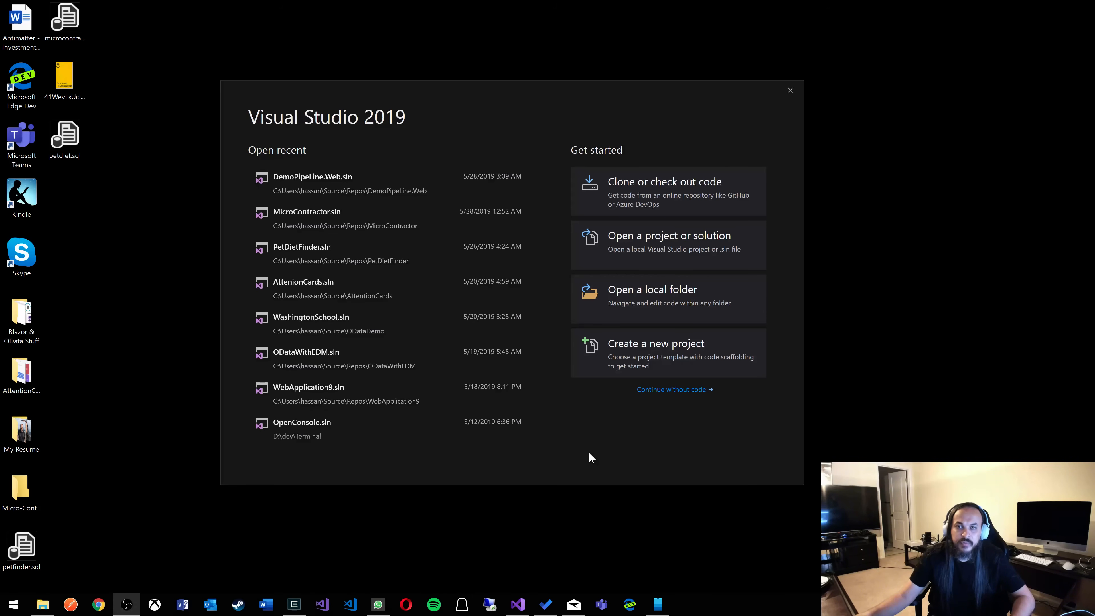
{"action": "mouse_move", "coordinate": [593, 452]}
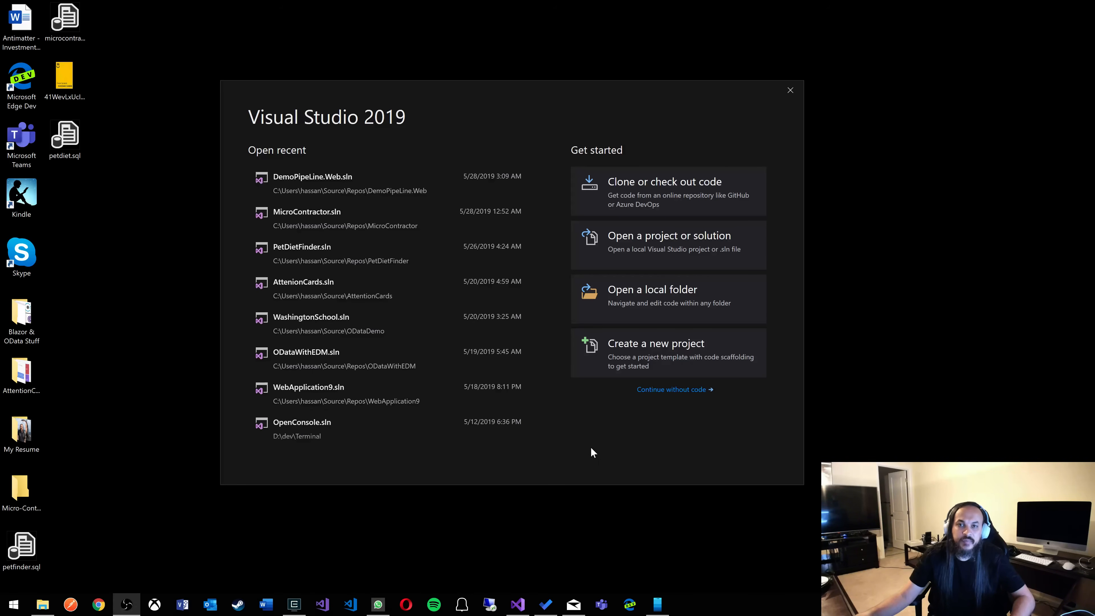
{"action": "mouse_move", "coordinate": [637, 368]}
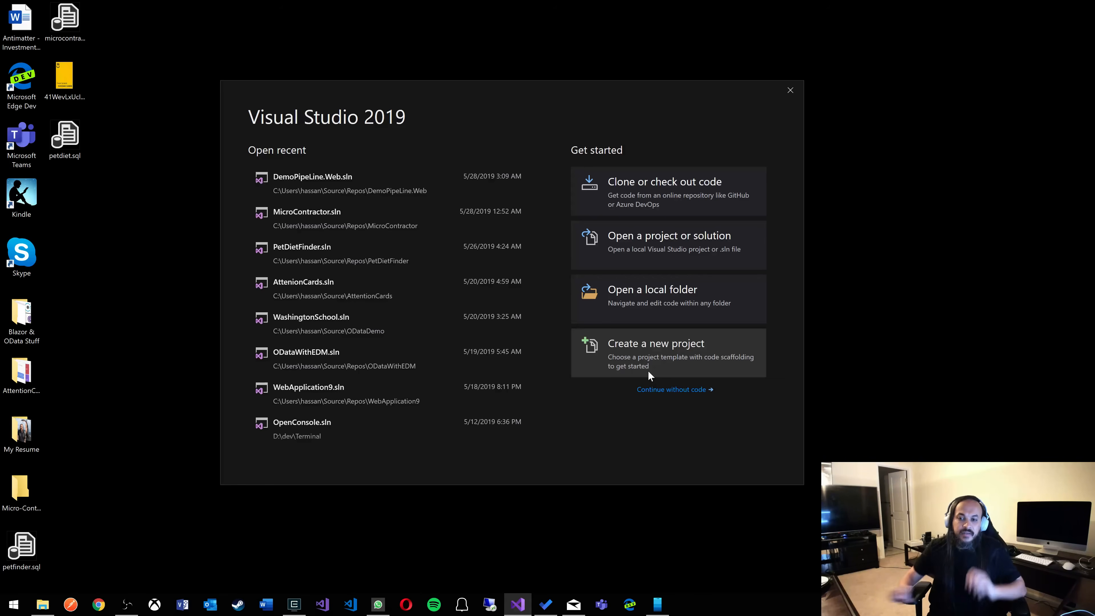
Step: Choose 'Create a new project' from the Visual Studio start window
{"action": "left_click", "coordinate": [655, 343]}
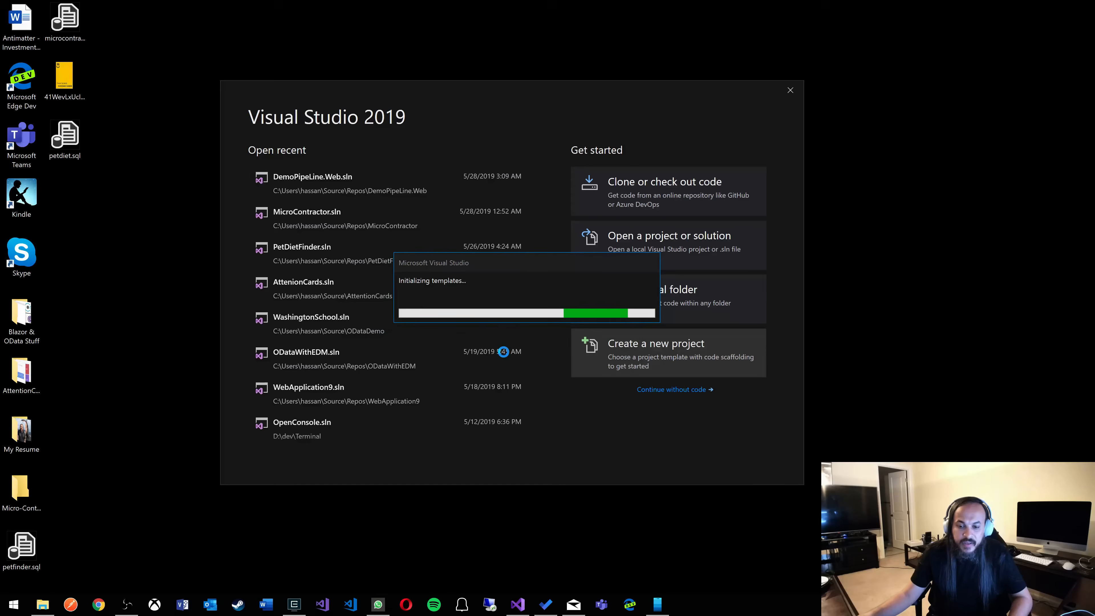
Step: Pick the ASP.NET Core Web Application template and continue to project configuration
{"action": "left_click", "coordinate": [655, 343]}
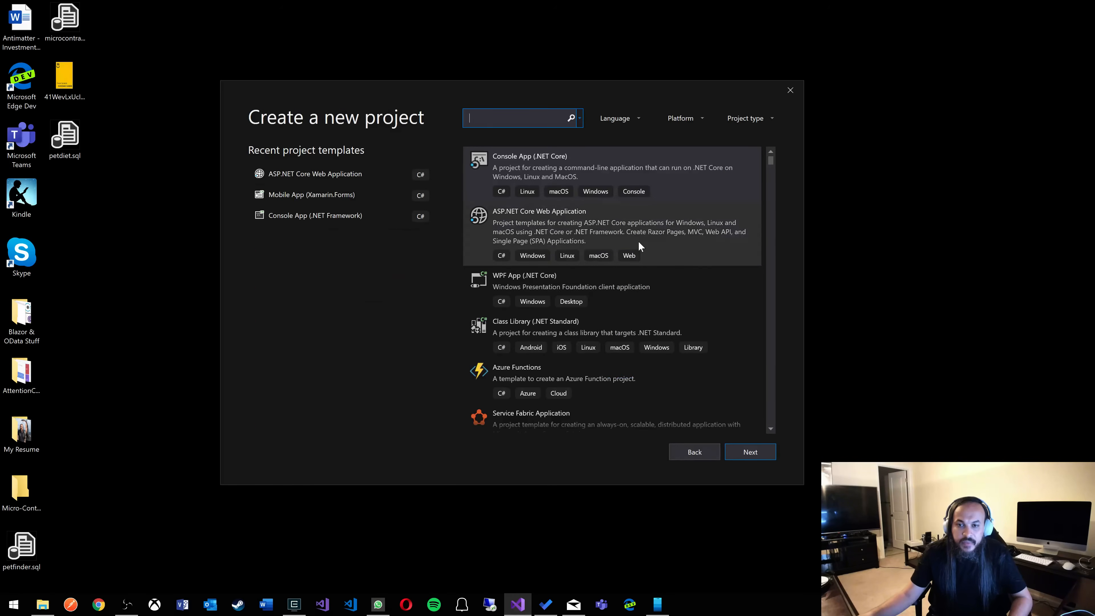
{"action": "left_click", "coordinate": [612, 232]}
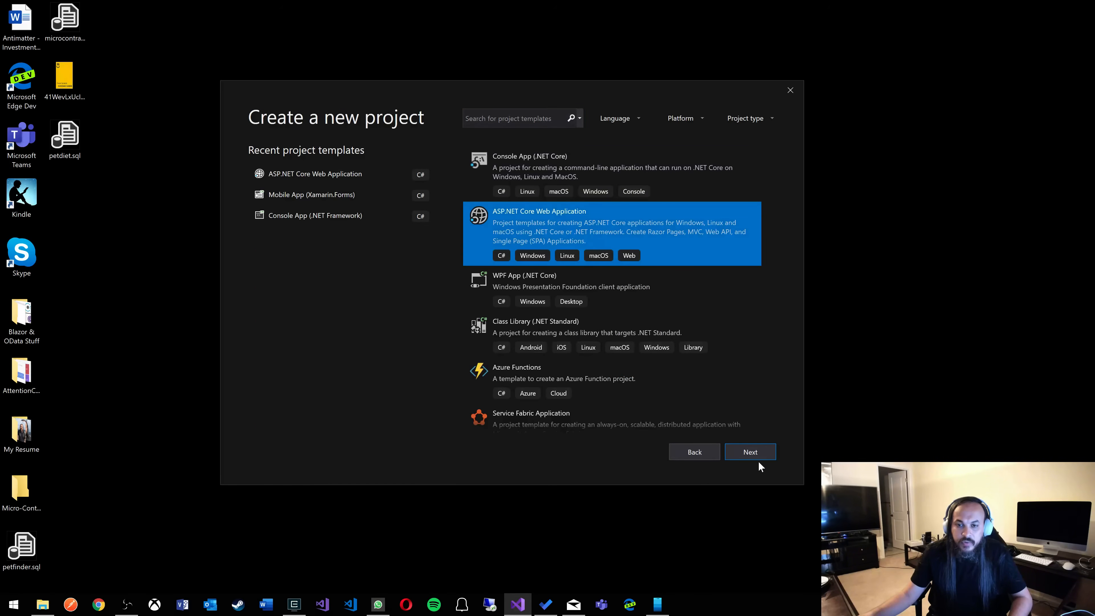
{"action": "left_click", "coordinate": [749, 452]}
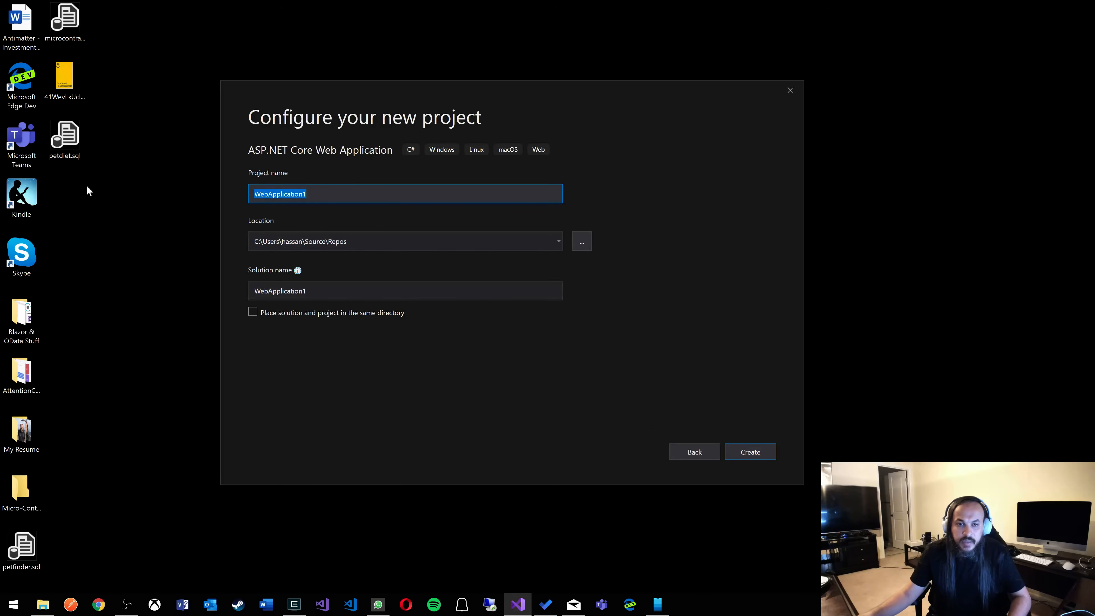
Step: Name the project VSDemoPipeLine.Web in solution VSDemoPipeLine and create it
{"action": "type", "text": "MicrosoftDem"}
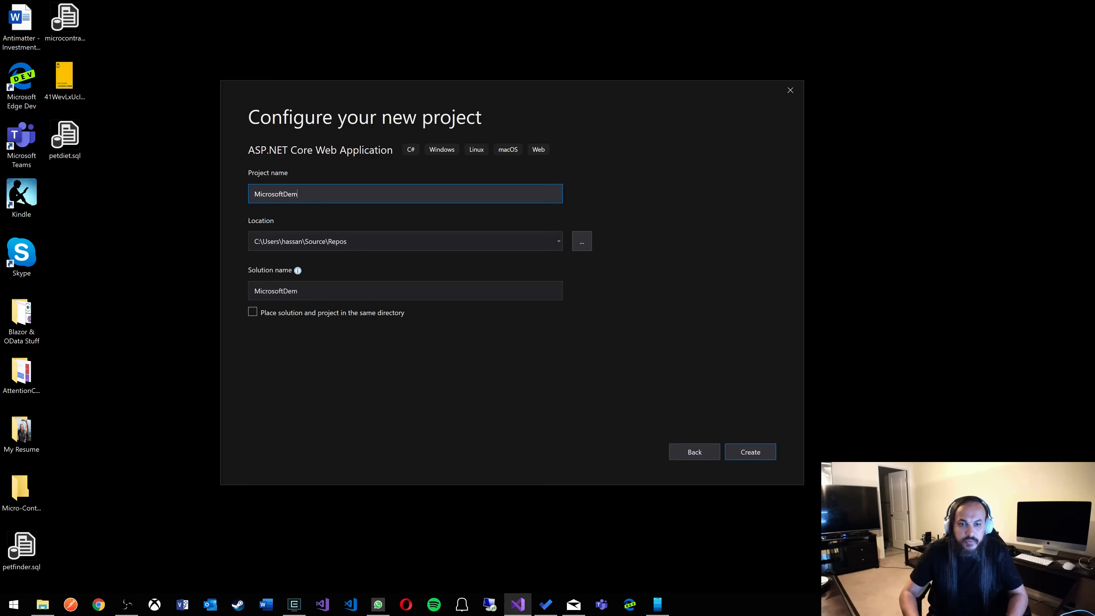
{"action": "type", "text": "VSDemoPipeLine"}
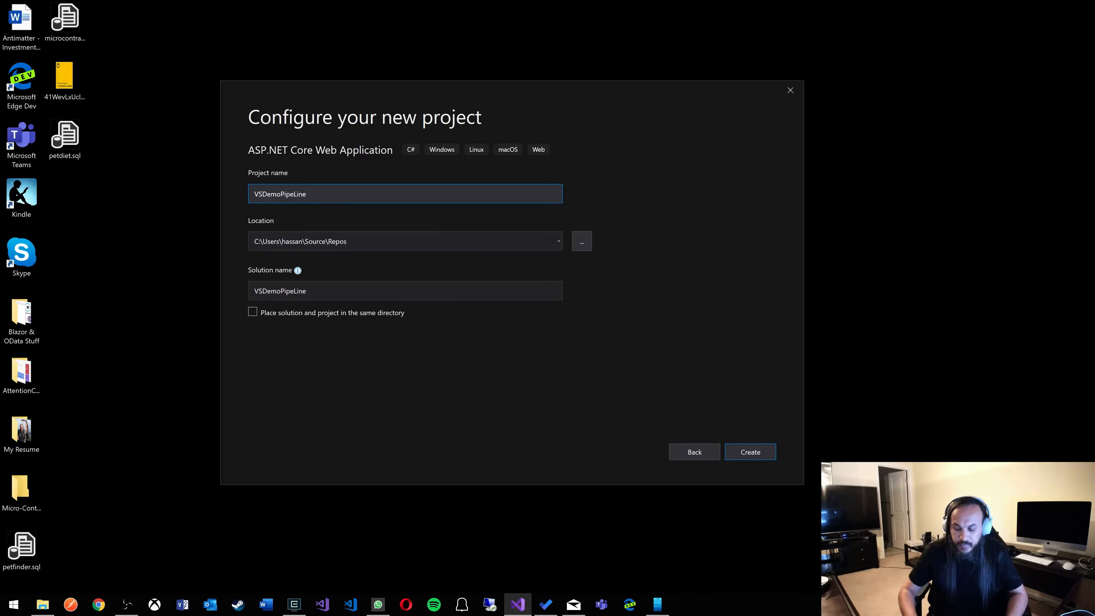
{"action": "type", "text": ".Web"}
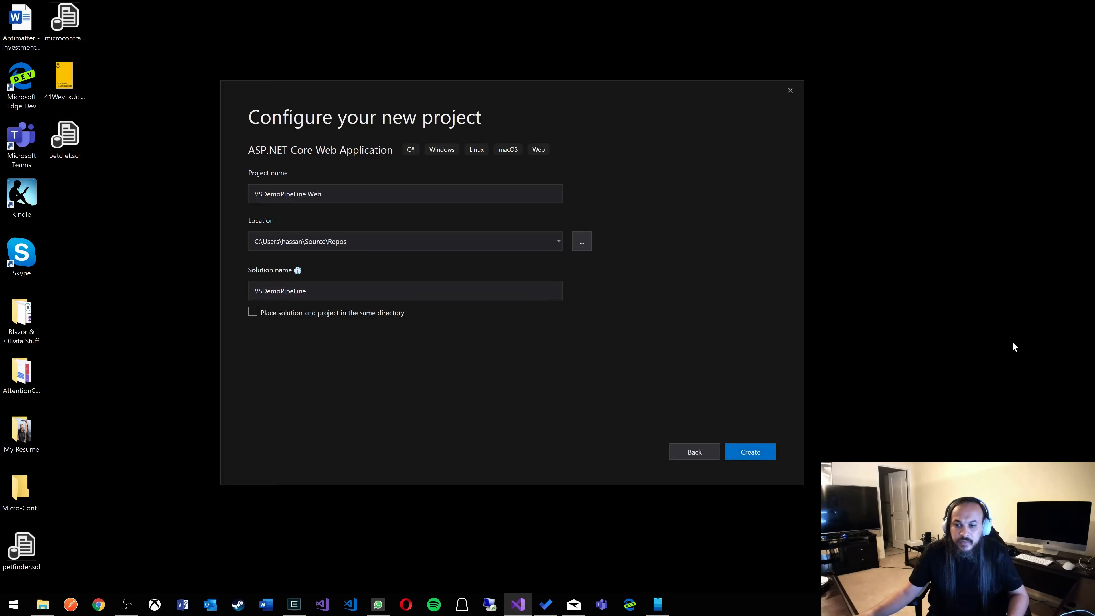
{"action": "mouse_move", "coordinate": [622, 243]}
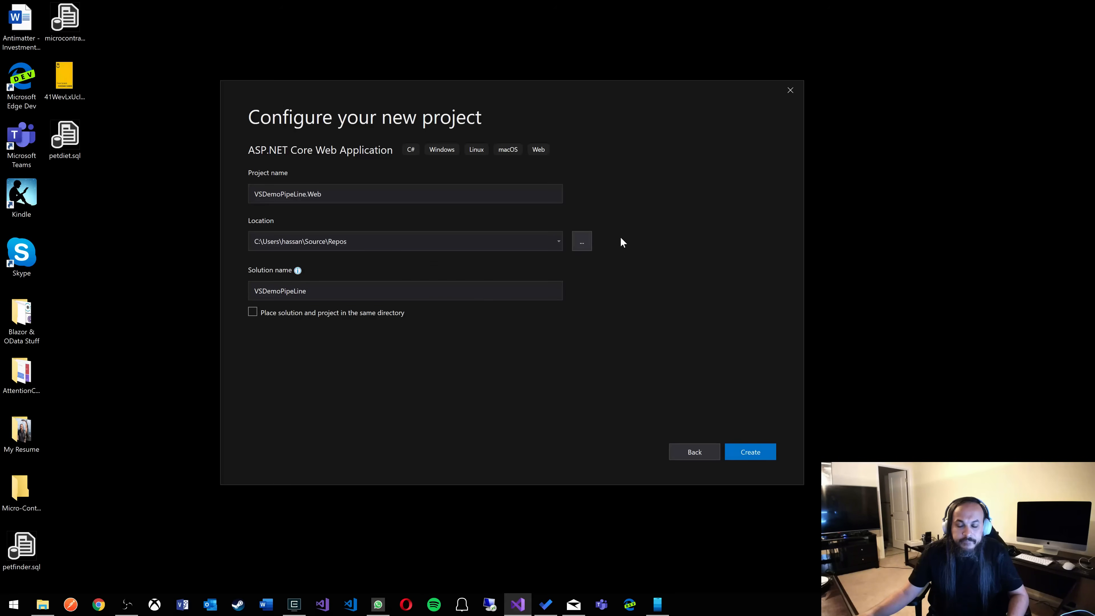
{"action": "left_click", "coordinate": [749, 452]}
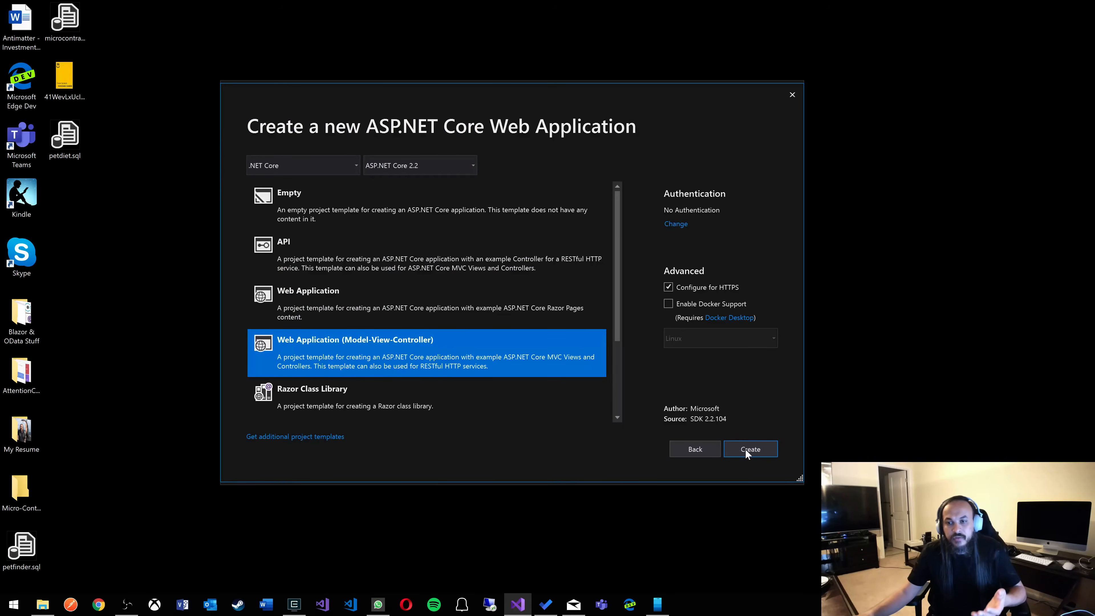
Step: Create the project with the Web Application (Model-View-Controller) template for ASP.NET Core 2.2
{"action": "left_click", "coordinate": [750, 449]}
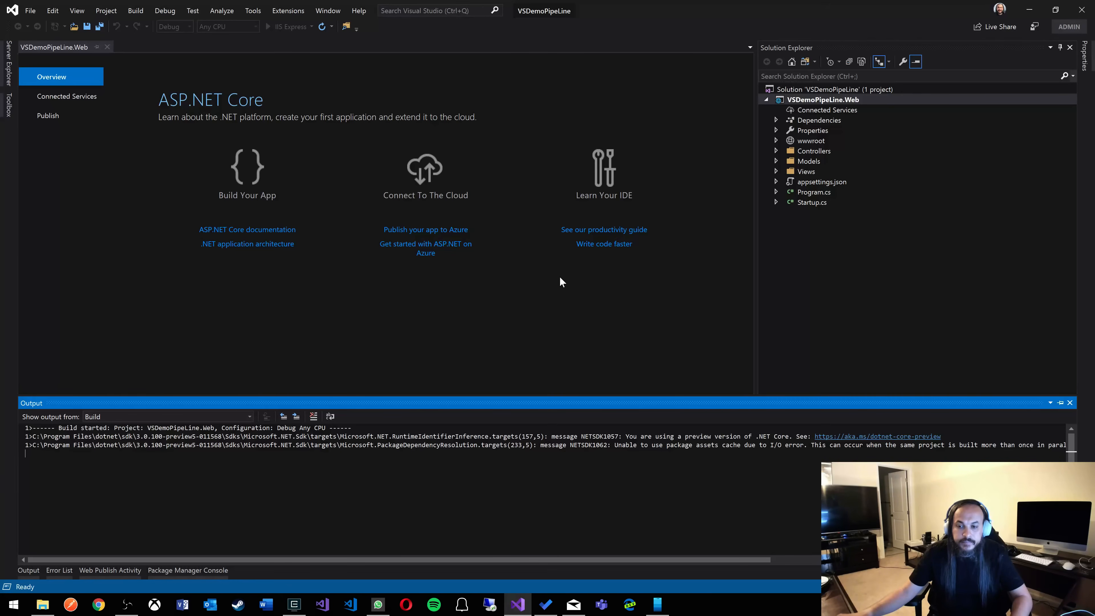
{"action": "mouse_move", "coordinate": [547, 298]}
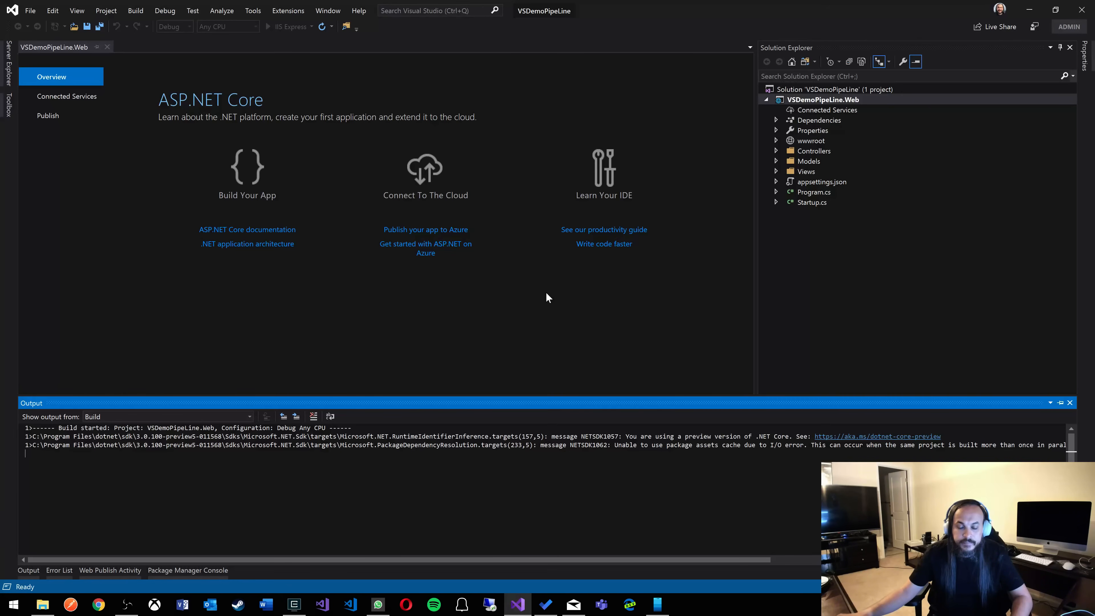
{"action": "mouse_move", "coordinate": [513, 397]}
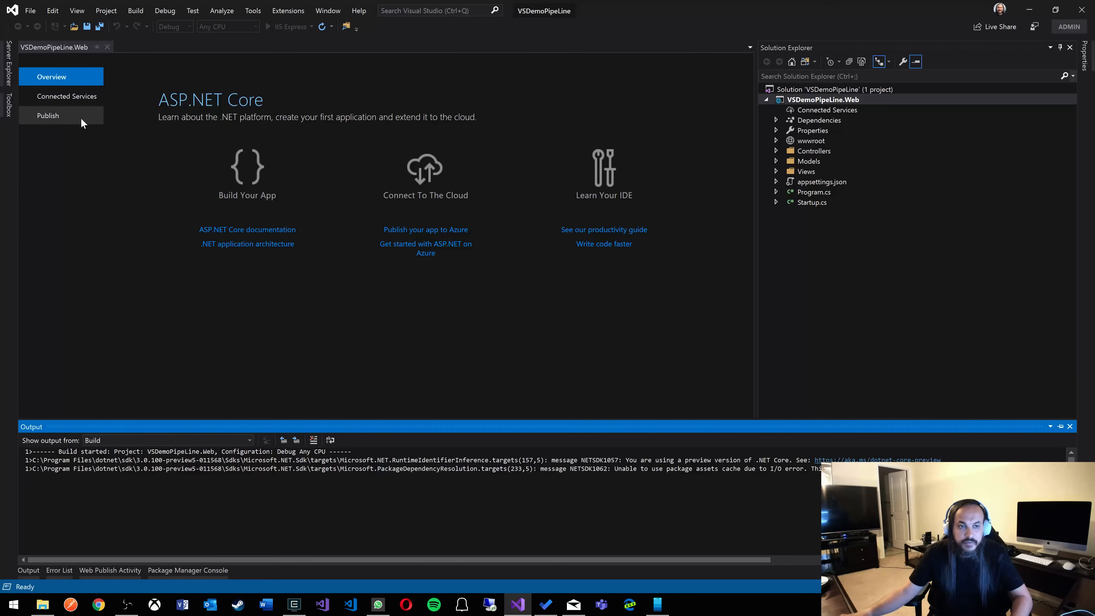
{"action": "mouse_move", "coordinate": [517, 202]}
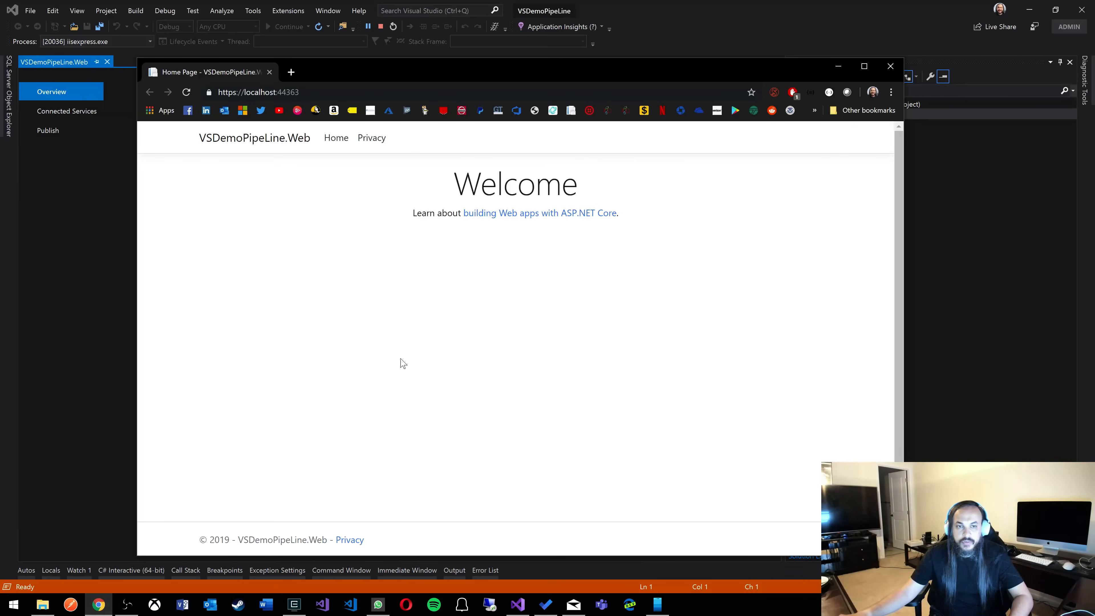
{"action": "mouse_move", "coordinate": [402, 145]}
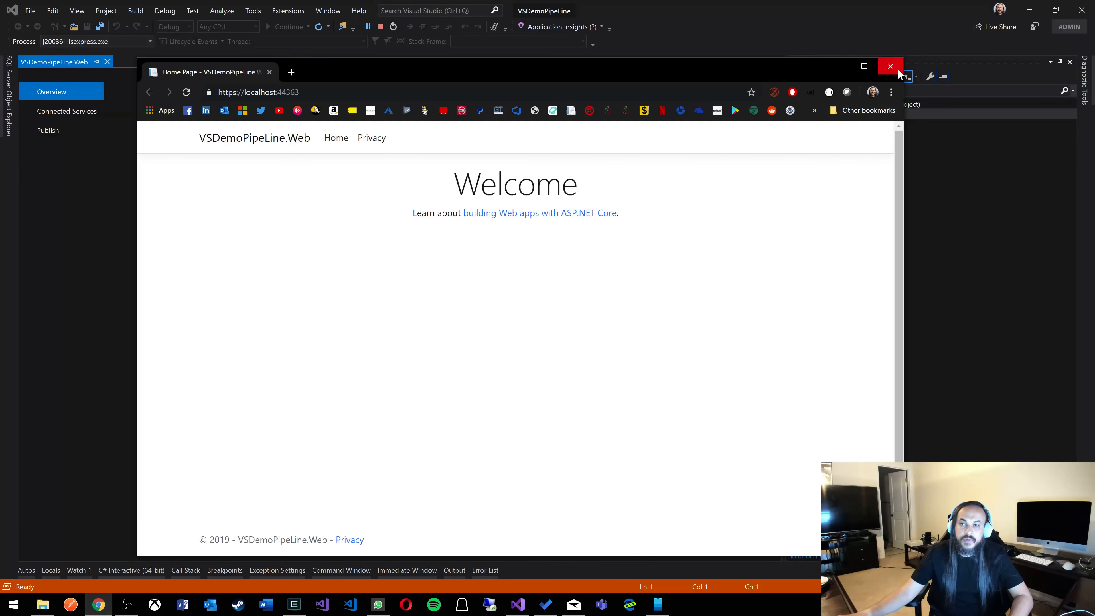
Step: Close the Chrome window running the app to stop debugging
{"action": "left_click", "coordinate": [890, 66]}
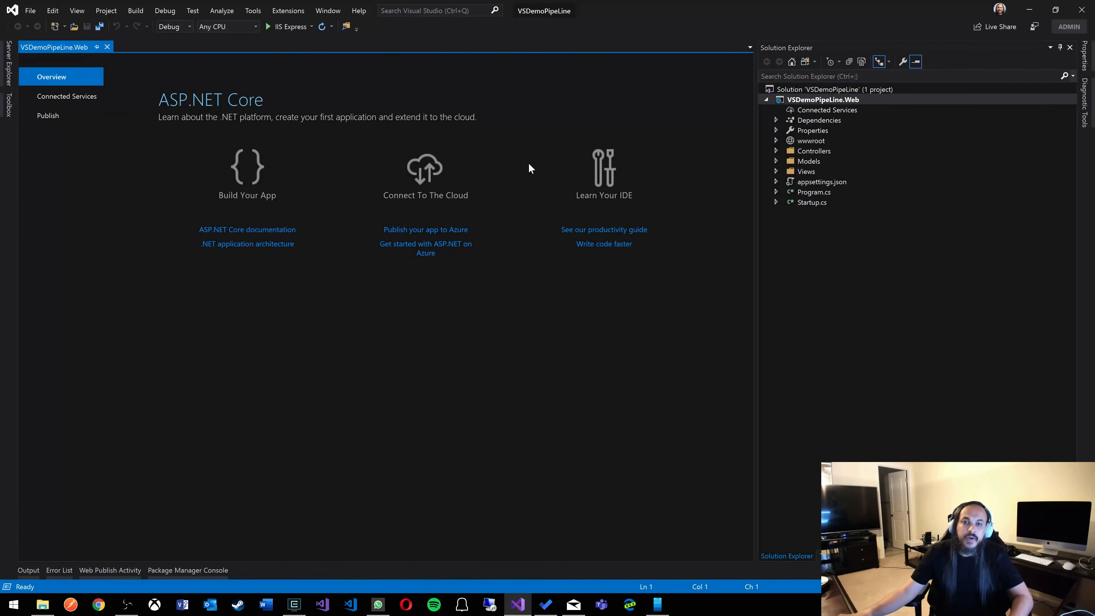
{"action": "mouse_move", "coordinate": [407, 330]}
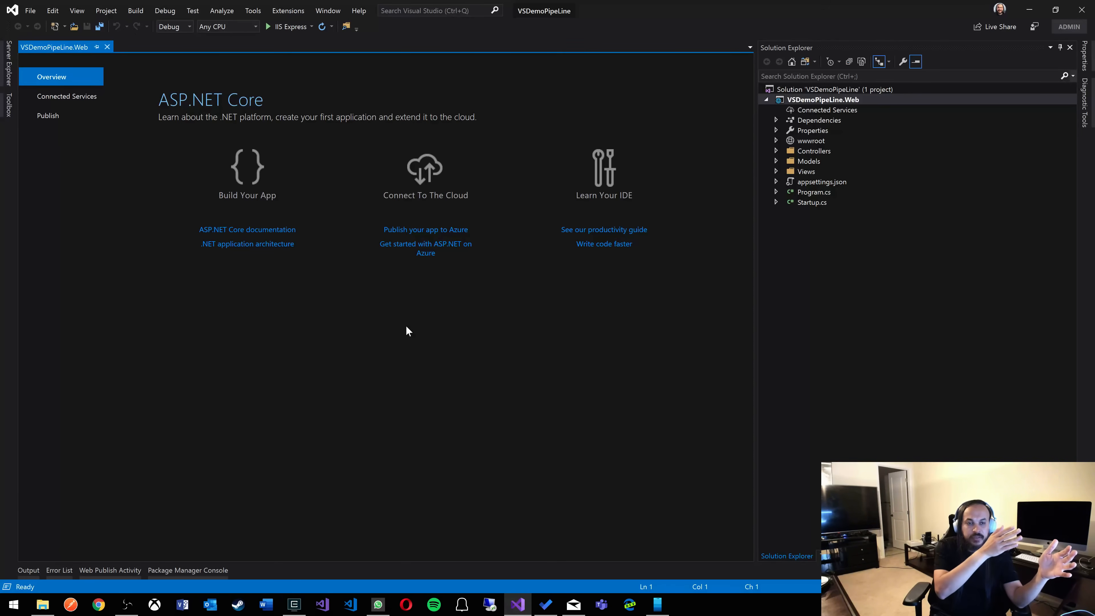
{"action": "mouse_move", "coordinate": [450, 341]}
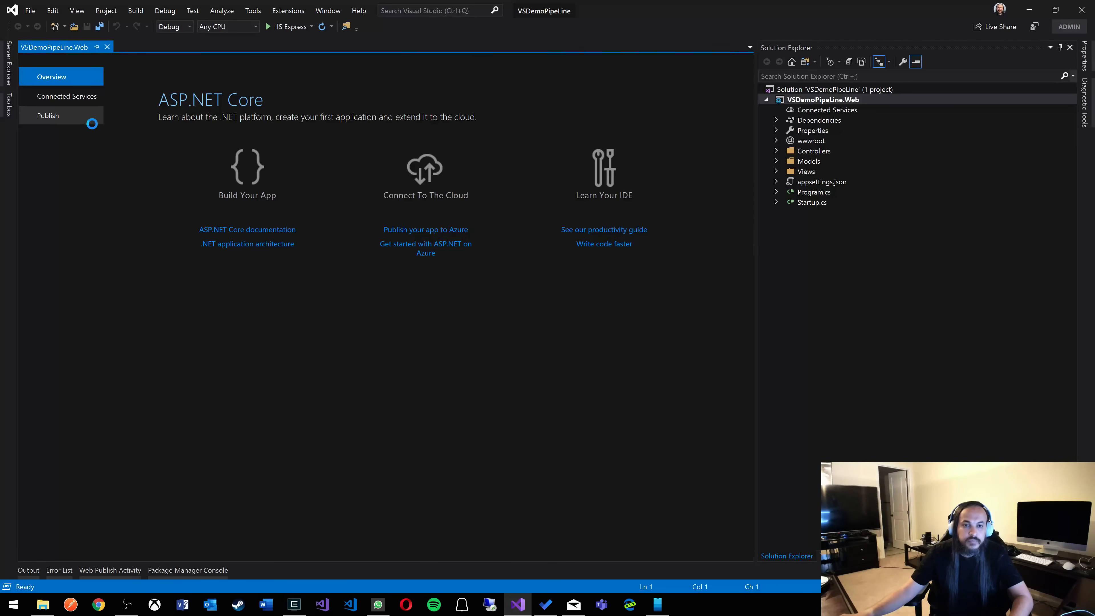
Step: From Publish, configure Continuous Delivery and review the proposed App Service settings
{"action": "left_click", "coordinate": [48, 115]}
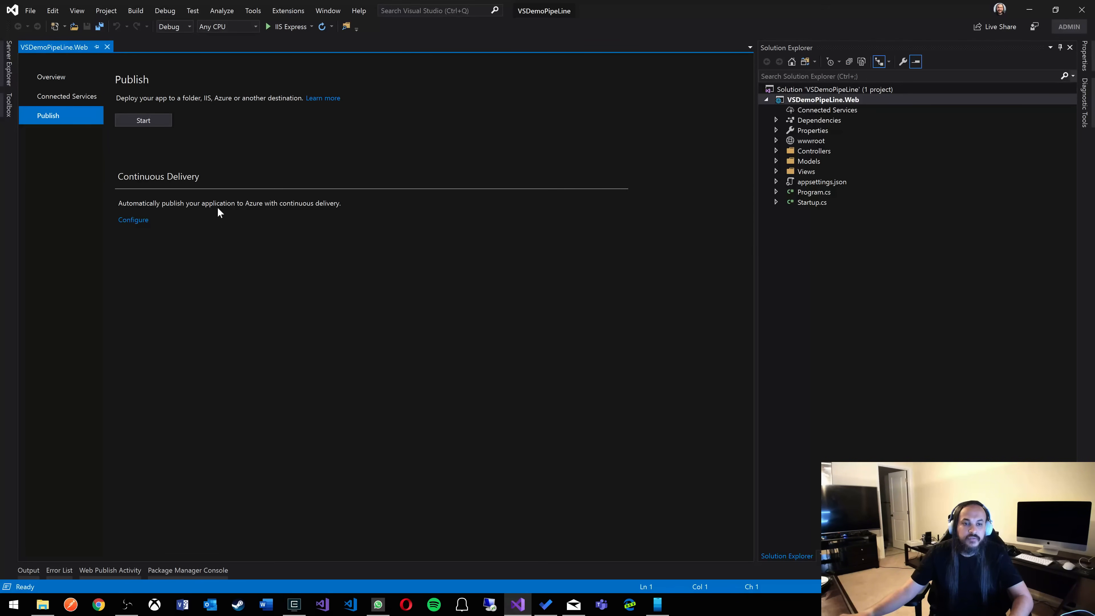
{"action": "mouse_move", "coordinate": [333, 214]}
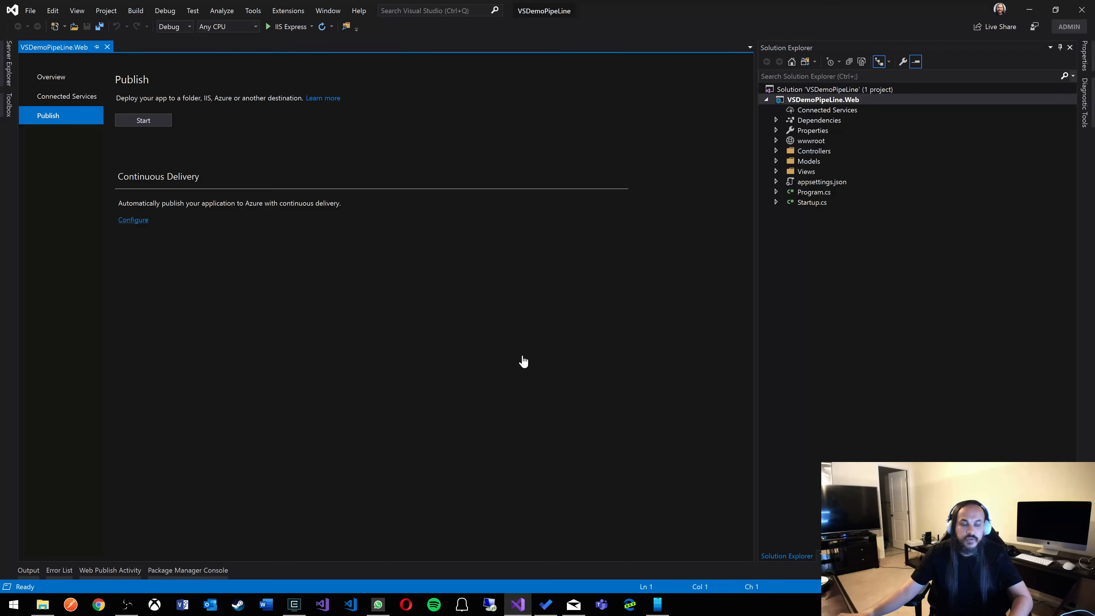
{"action": "left_click", "coordinate": [134, 219]}
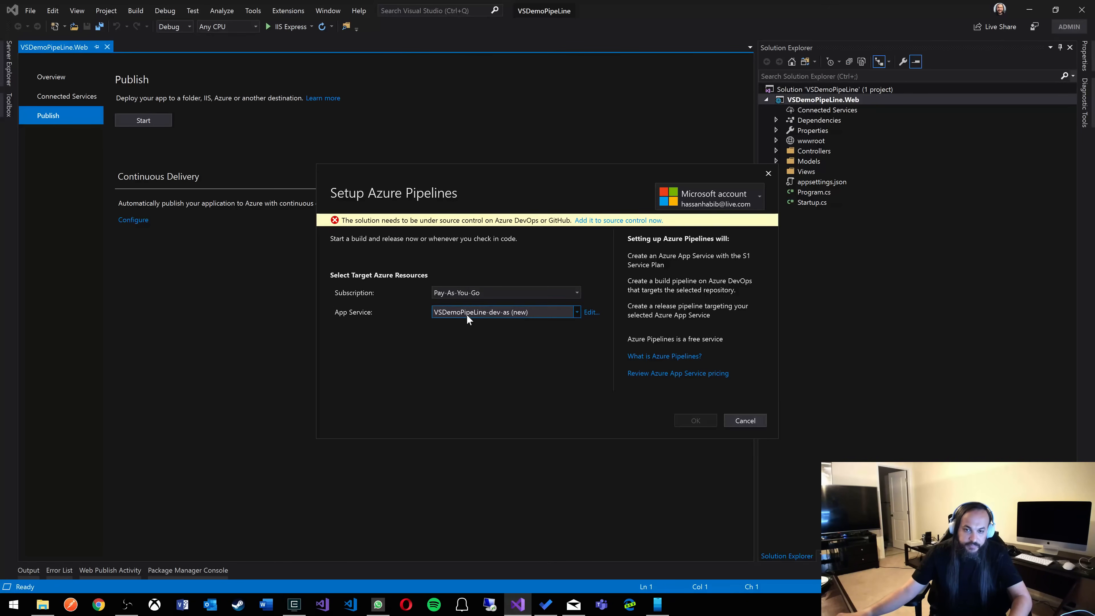
{"action": "left_click", "coordinate": [590, 312]}
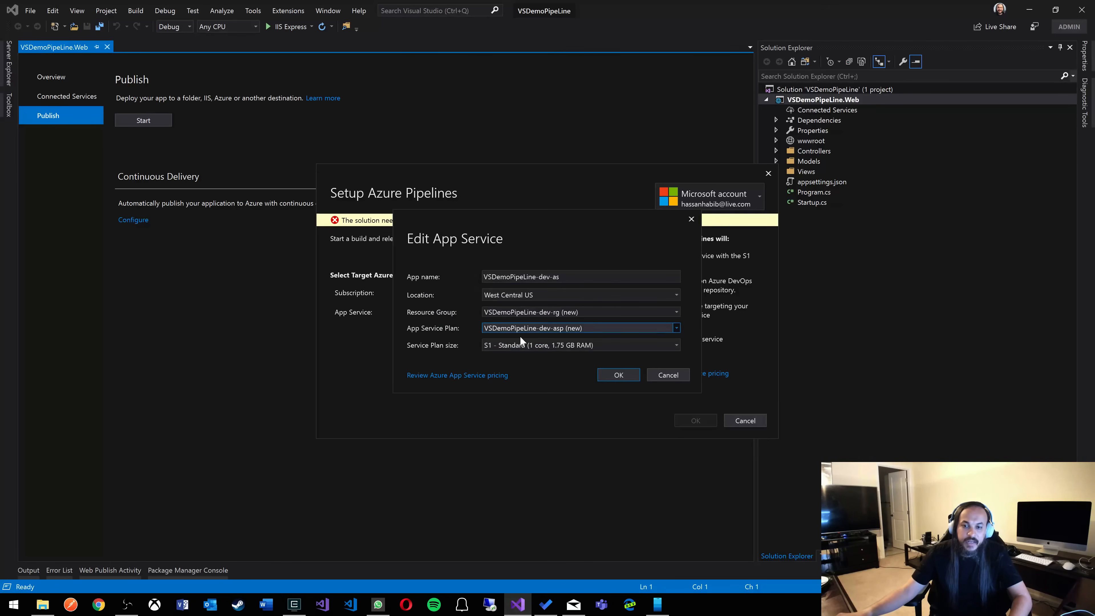
{"action": "left_click", "coordinate": [616, 375]}
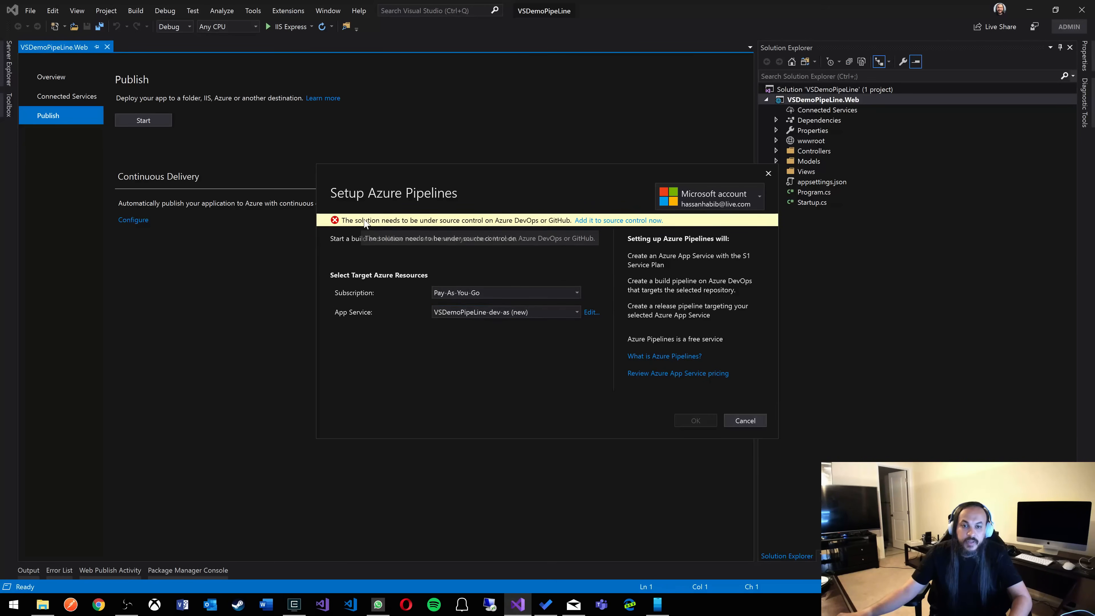
{"action": "mouse_move", "coordinate": [426, 224]}
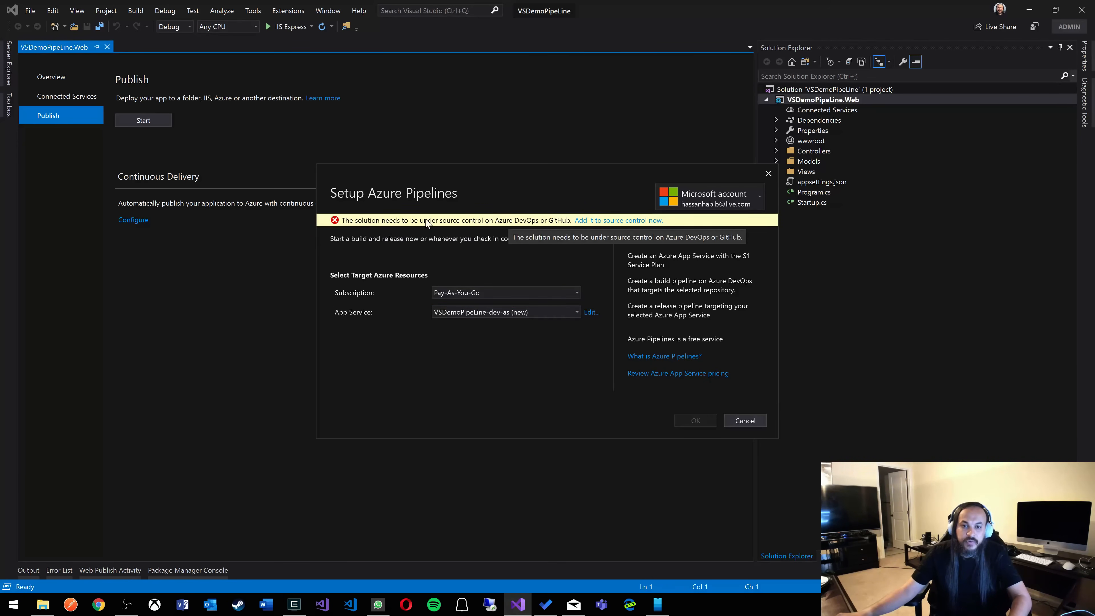
{"action": "mouse_move", "coordinate": [482, 234]}
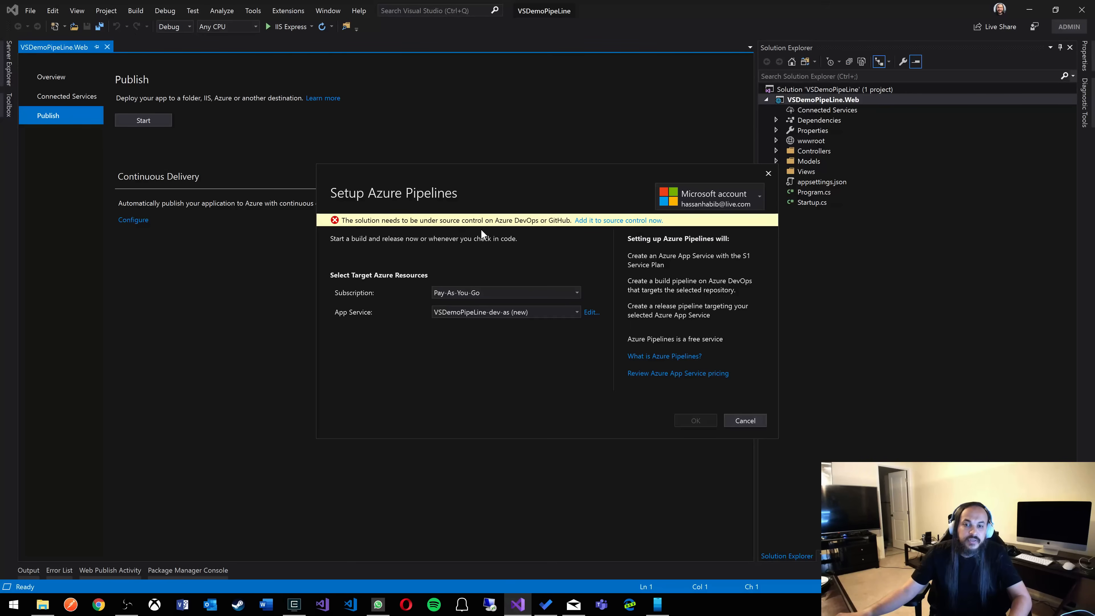
{"action": "mouse_move", "coordinate": [508, 241]}
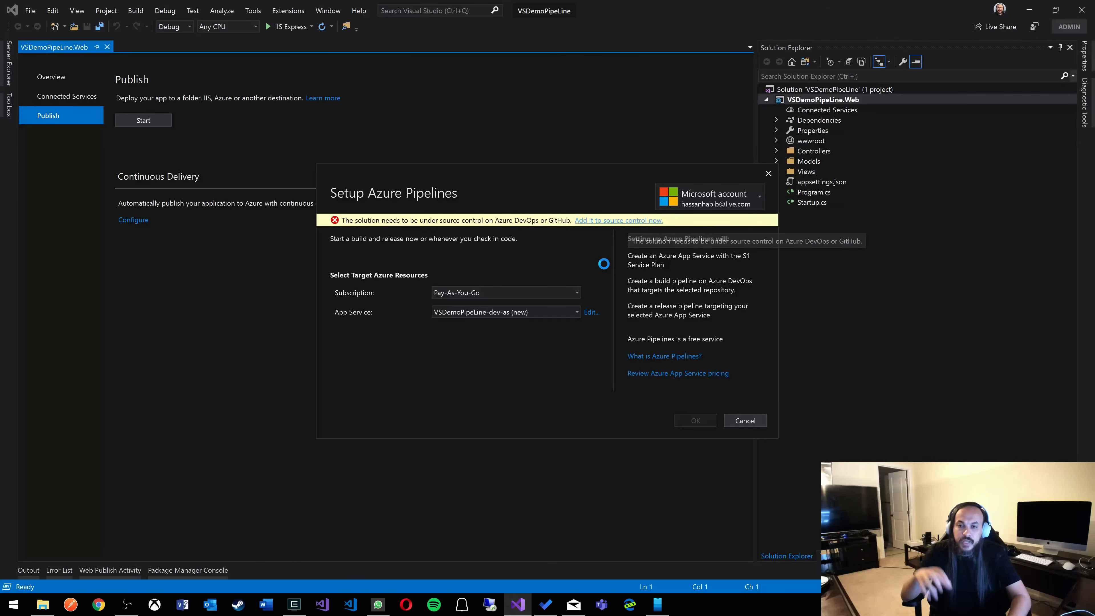
Step: Add the solution to source control and publish the Git repo to Azure DevOps
{"action": "left_click", "coordinate": [744, 420]}
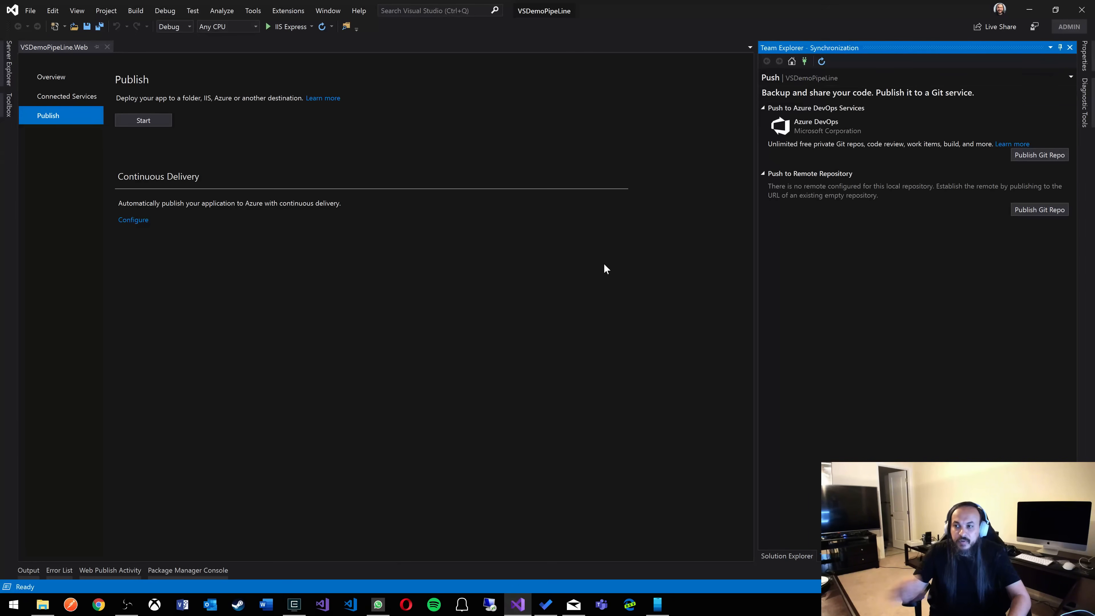
{"action": "mouse_move", "coordinate": [823, 134]}
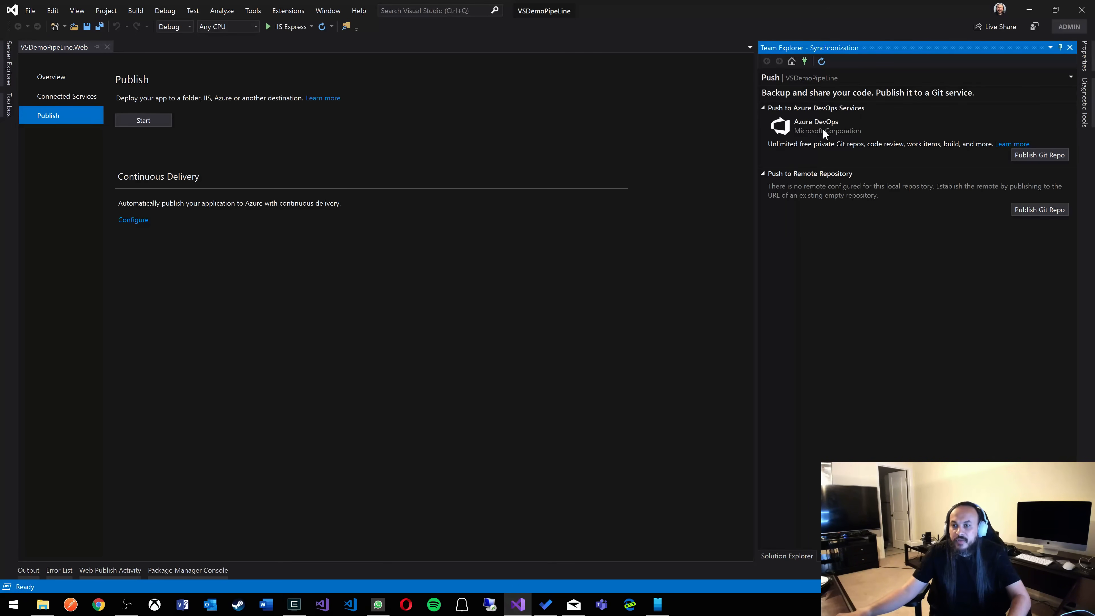
{"action": "left_click", "coordinate": [1039, 155]}
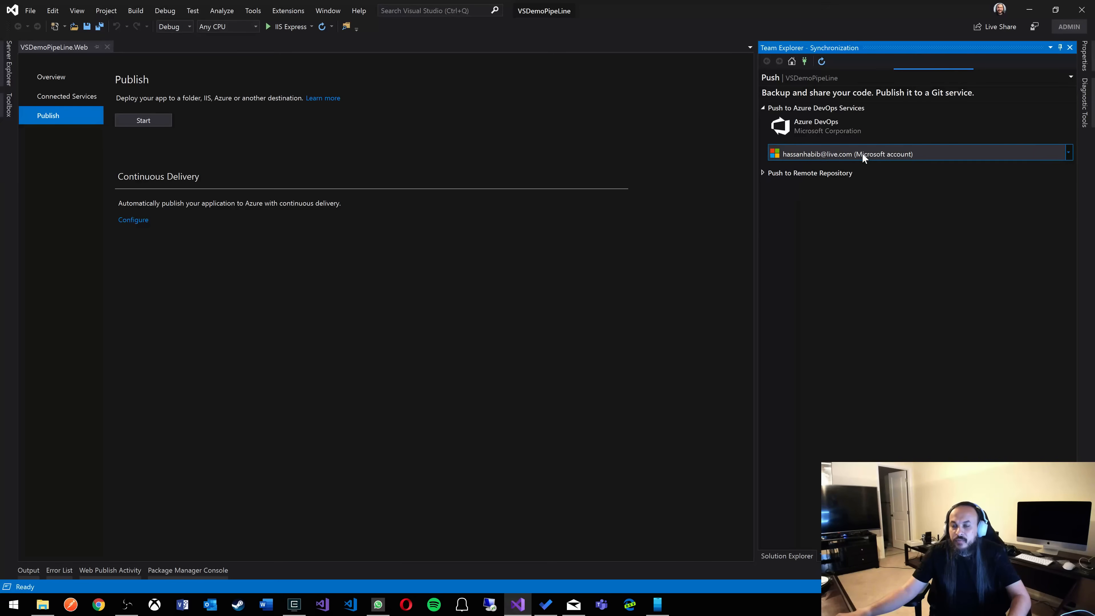
{"action": "mouse_move", "coordinate": [860, 159]}
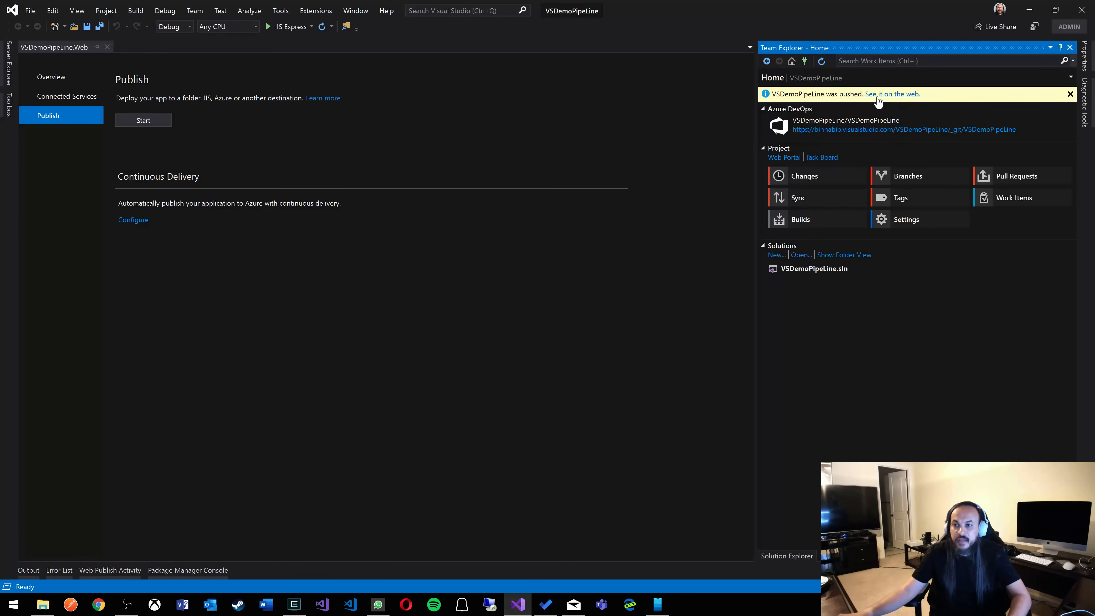
{"action": "mouse_move", "coordinate": [908, 176]}
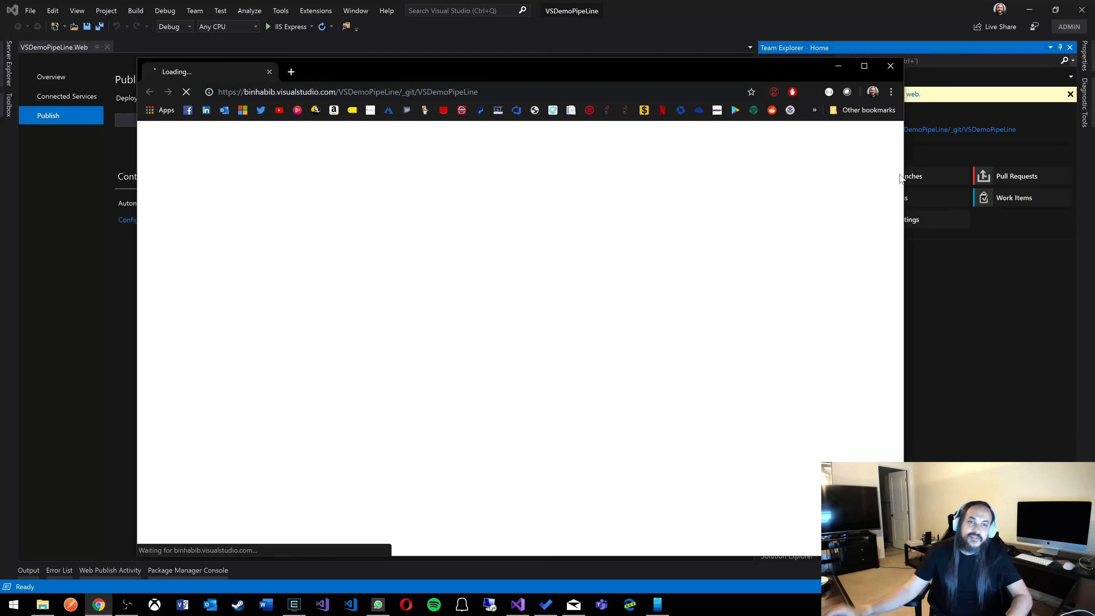
{"action": "mouse_move", "coordinate": [401, 155]}
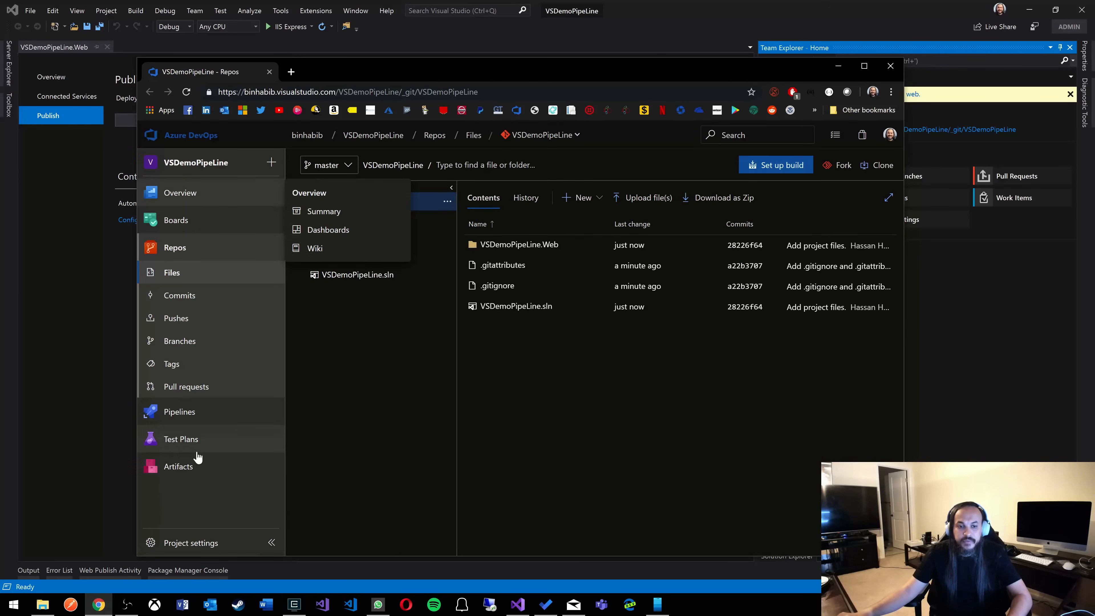
Step: Browse the VSDemoPipeLine.Web folder and Pipelines > Builds in Azure DevOps, then return to Visual Studio
{"action": "left_click", "coordinate": [519, 244]}
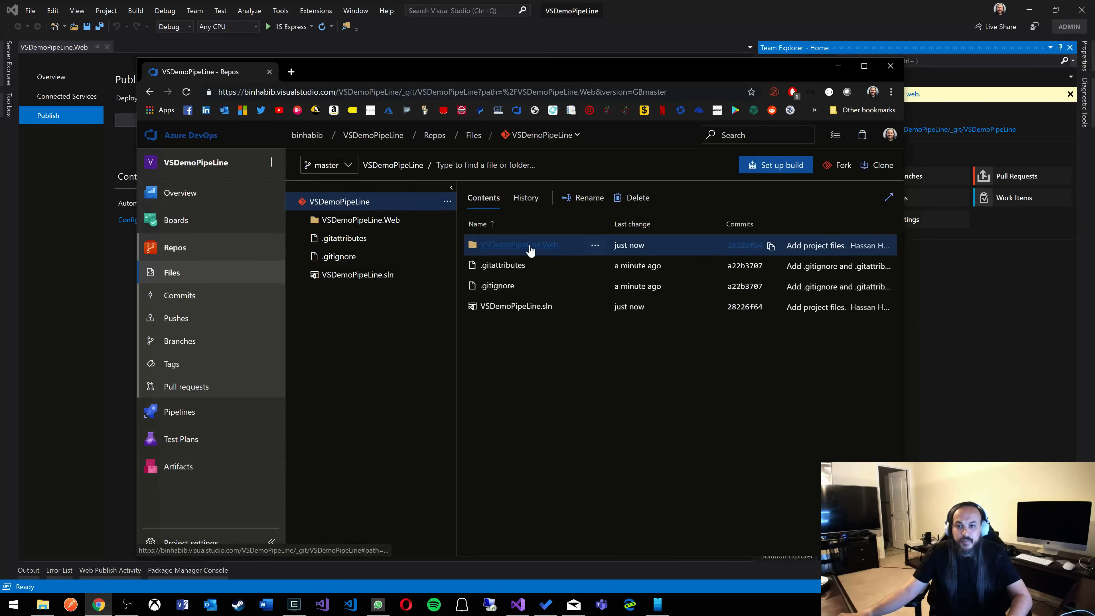
{"action": "left_click", "coordinate": [519, 245]}
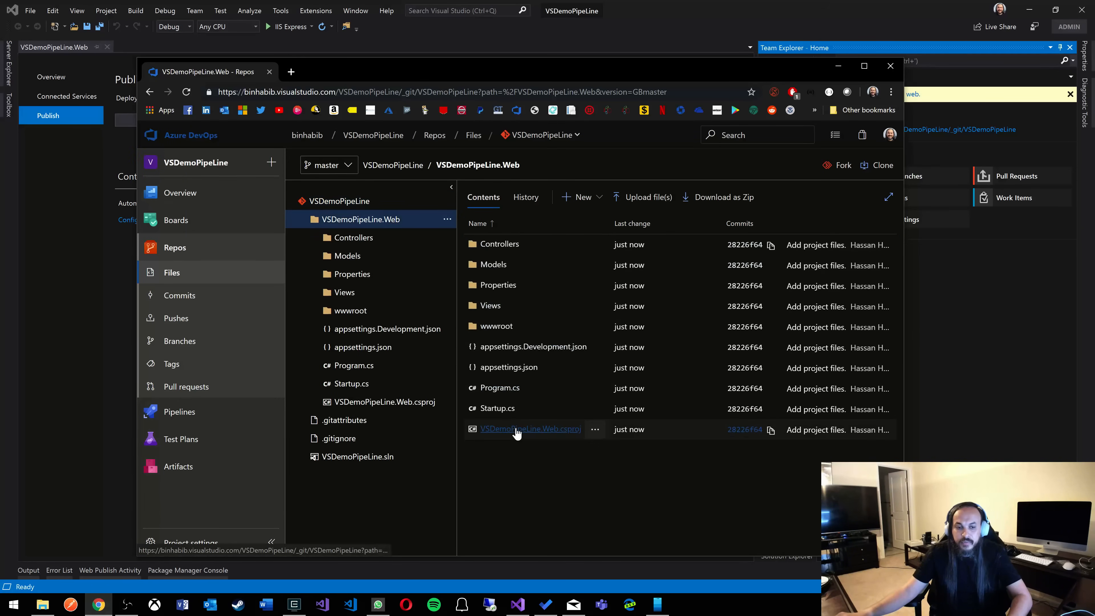
{"action": "left_click", "coordinate": [179, 274]}
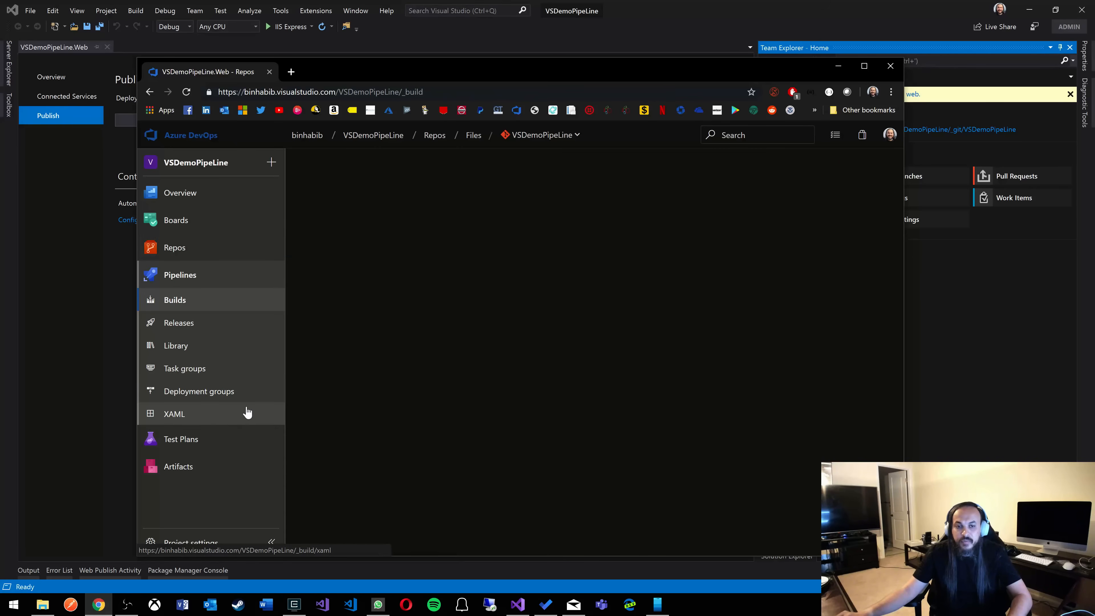
{"action": "left_click", "coordinate": [174, 300]}
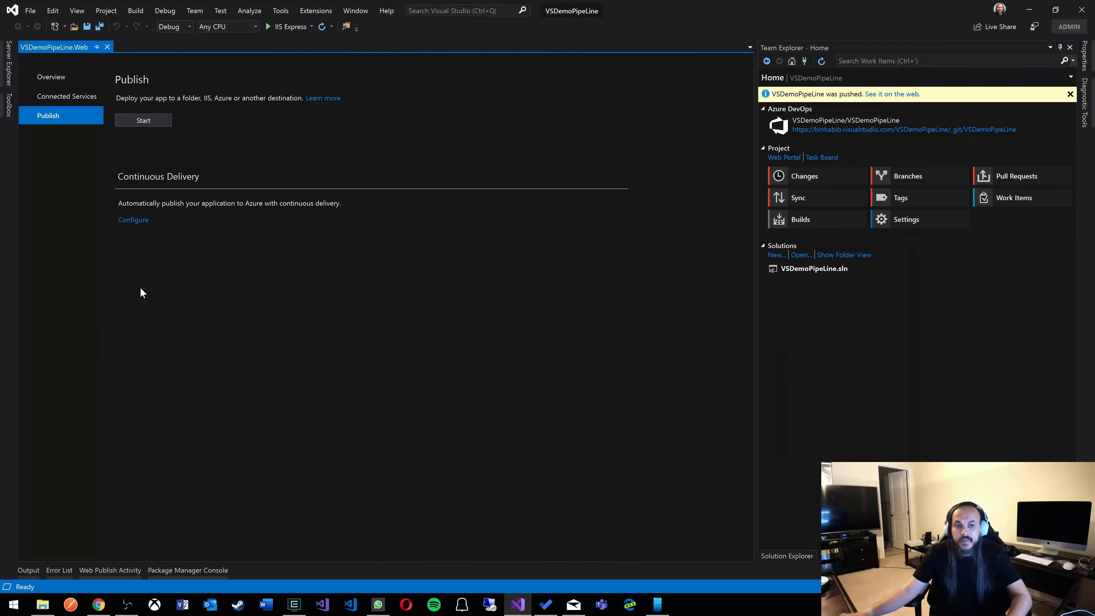
Step: Configure Azure Pipelines from branch master to the VSDemoPipeLine-dev-as S1 App Service and confirm
{"action": "left_click", "coordinate": [133, 219]}
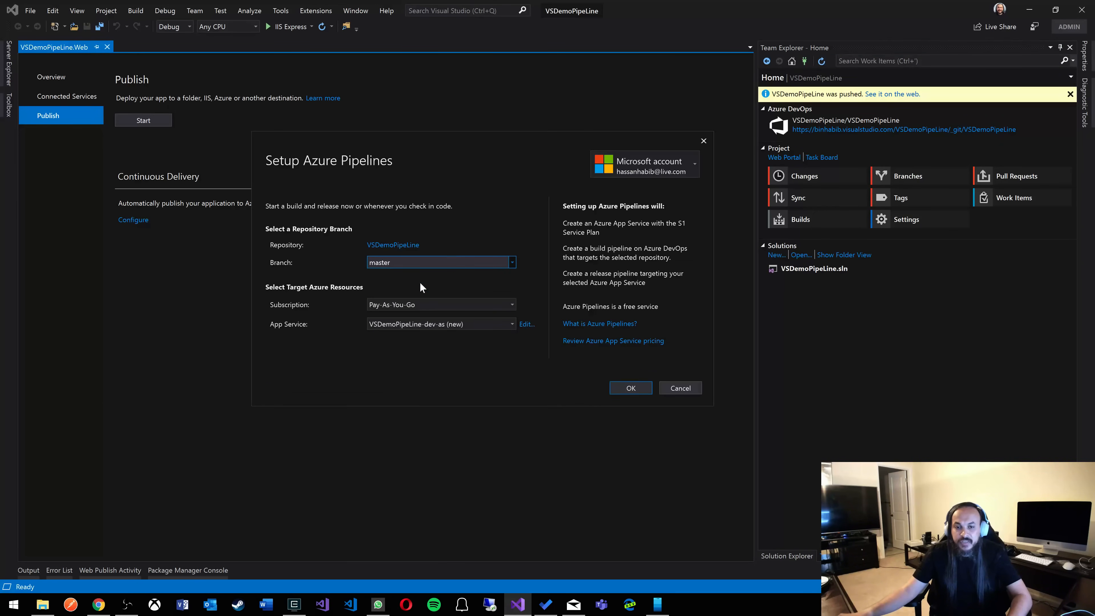
{"action": "left_click", "coordinate": [440, 323]}
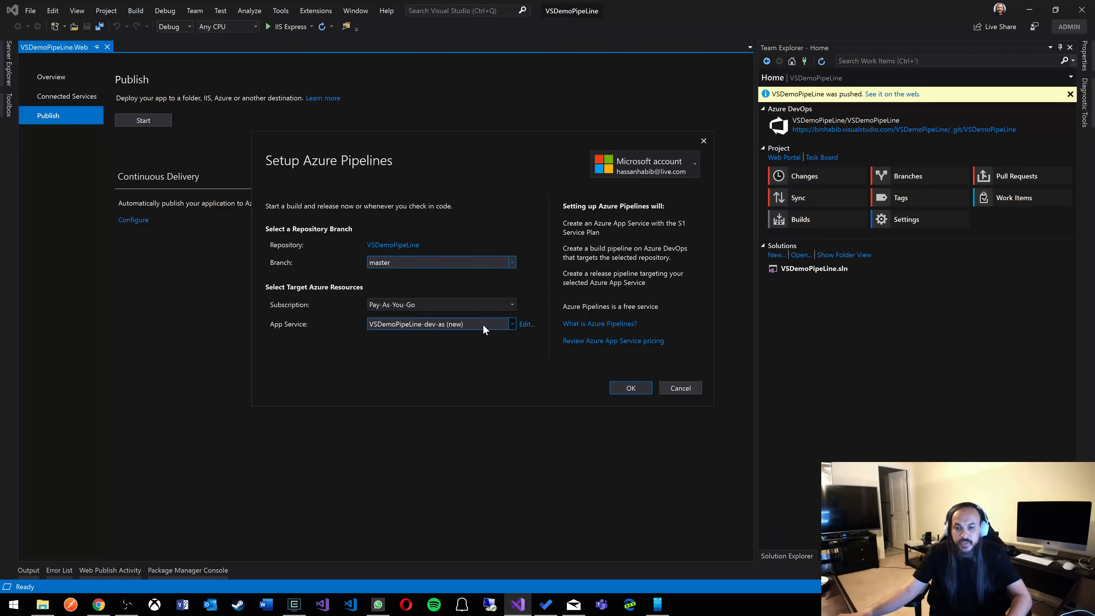
{"action": "mouse_move", "coordinate": [380, 334]}
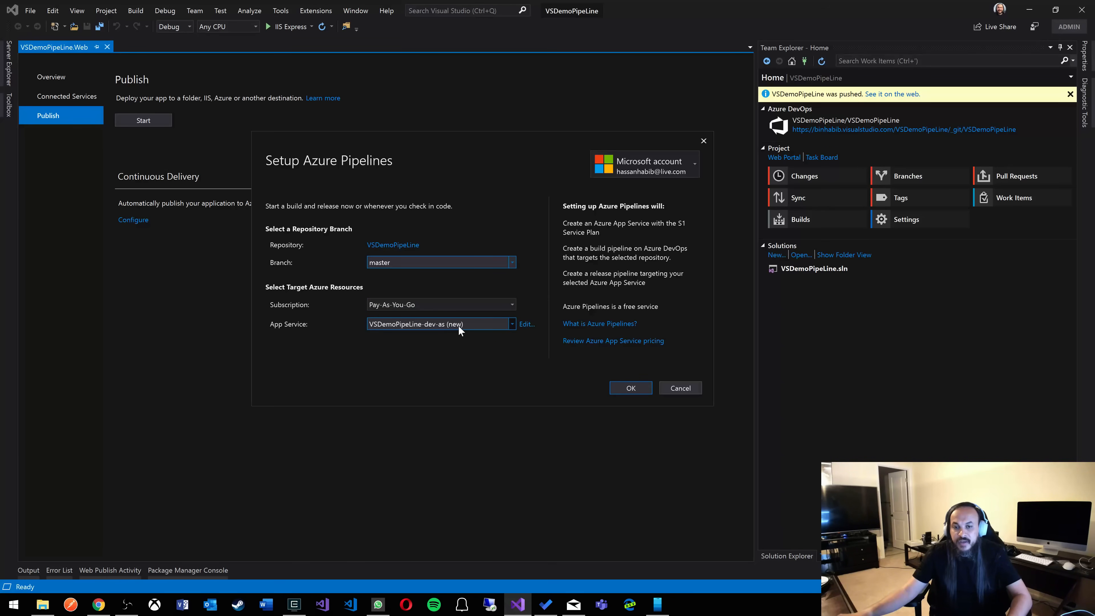
{"action": "left_click", "coordinate": [526, 323]}
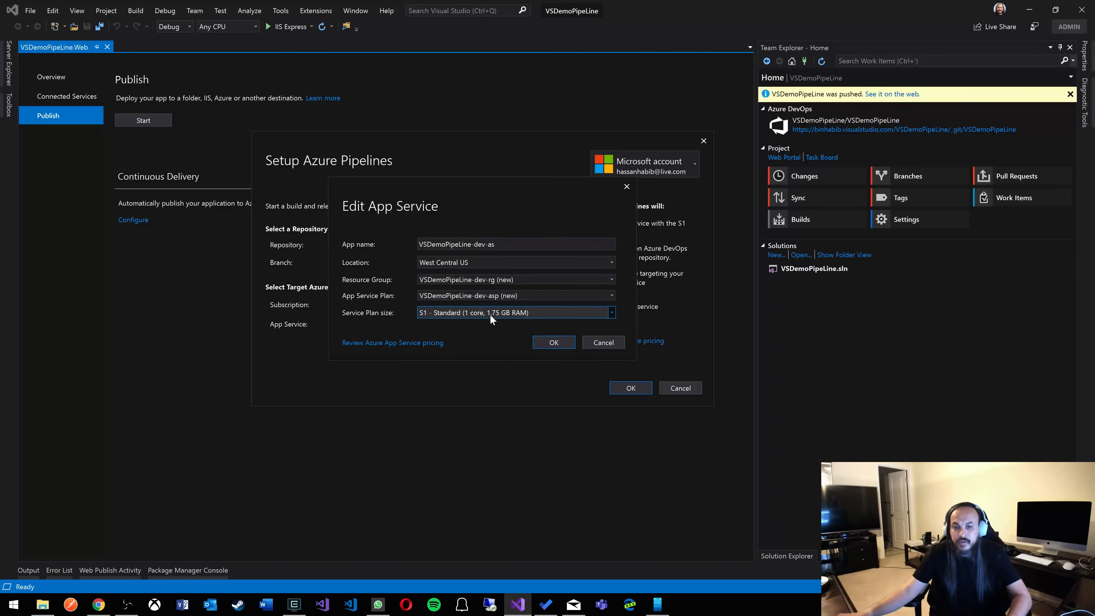
{"action": "left_click", "coordinate": [553, 342]}
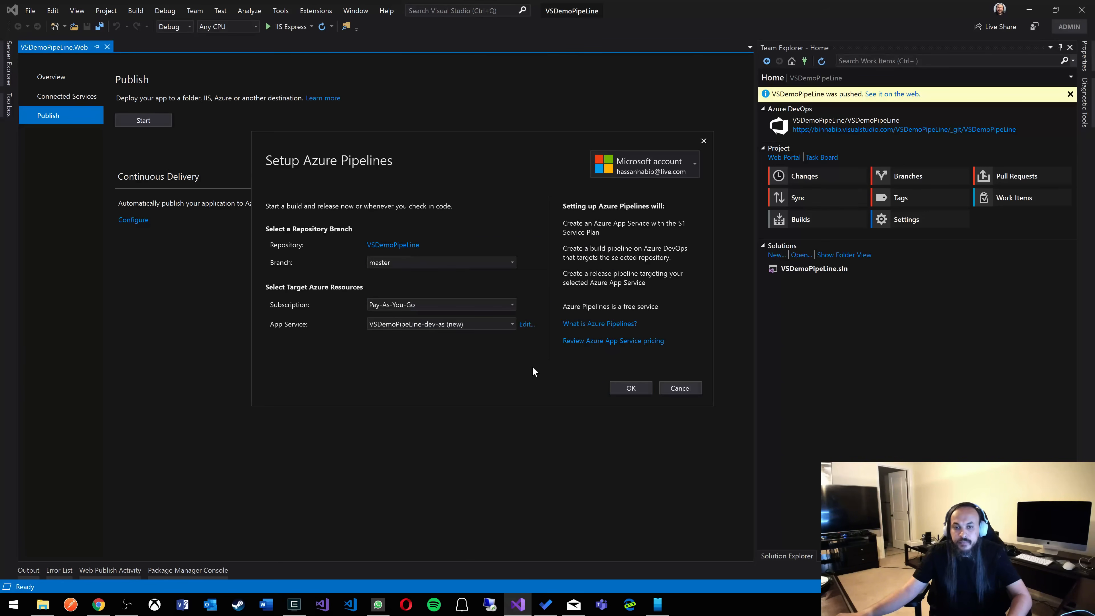
{"action": "left_click", "coordinate": [678, 388]}
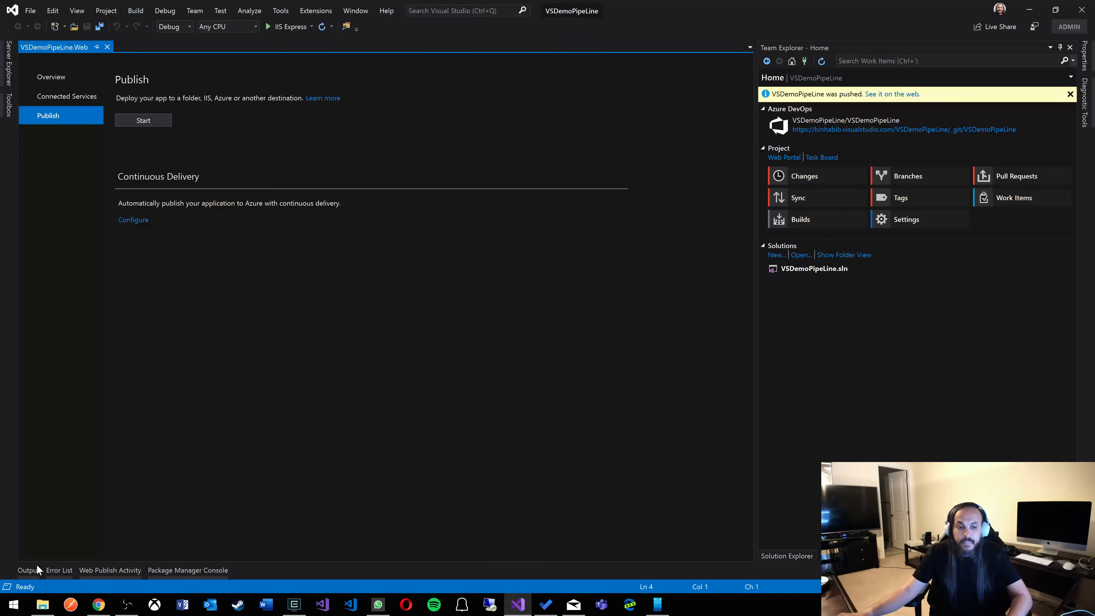
Step: Watch Continuous Delivery Tools progress in Output, then switch to the Azure portal in Chrome
{"action": "left_click", "coordinate": [28, 570]}
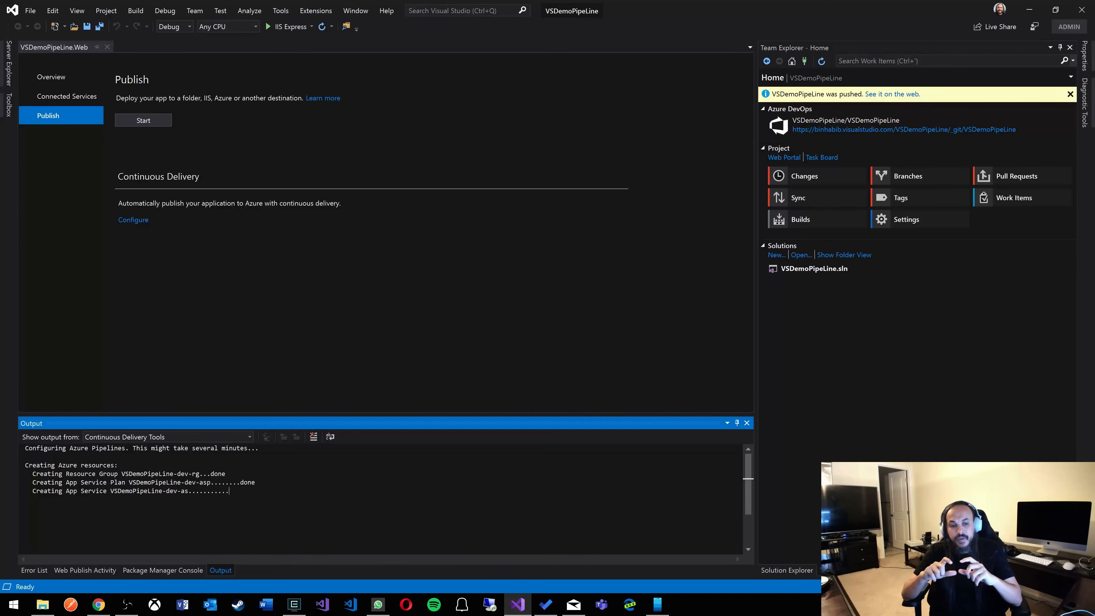
{"action": "left_click", "coordinate": [97, 604]}
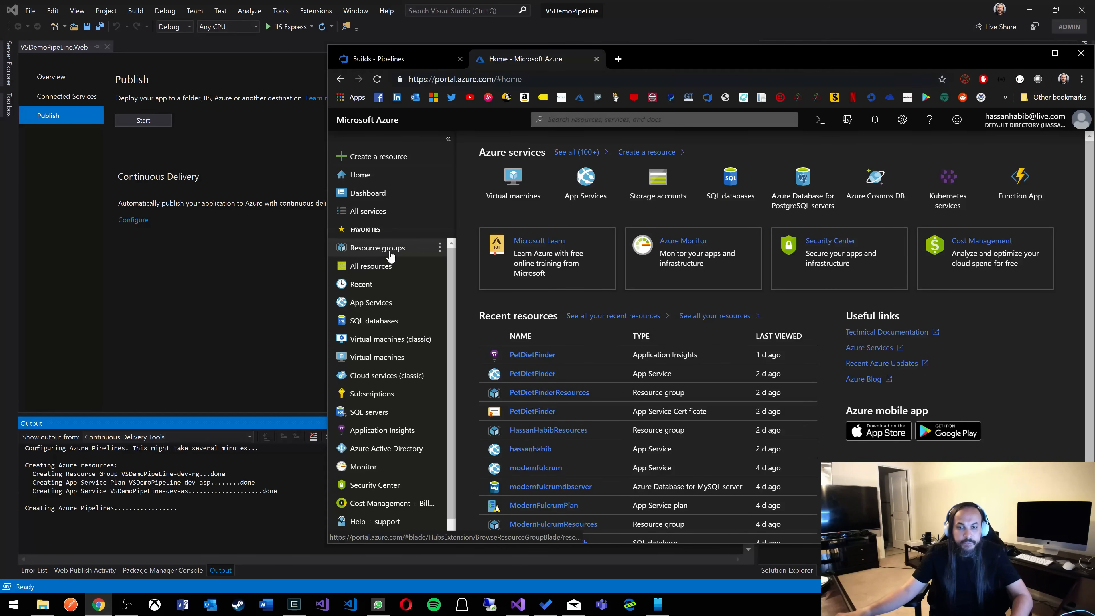
Step: Open Resource groups and the VSDemoPipeLine-dev-rg group holding the App Service and plan
{"action": "left_click", "coordinate": [377, 248]}
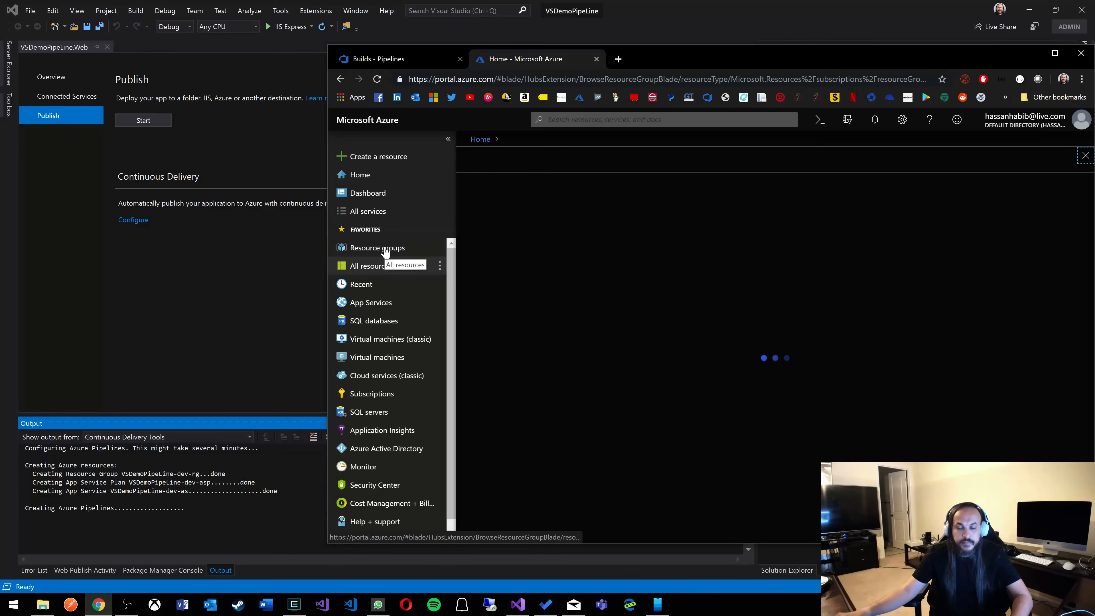
{"action": "left_click", "coordinate": [377, 248]}
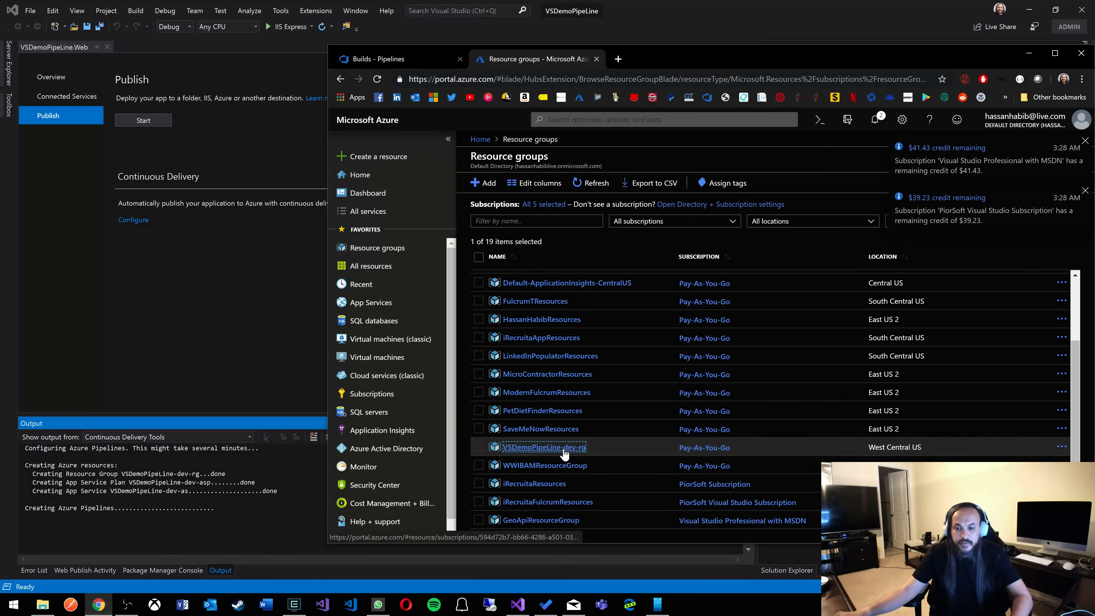
{"action": "left_click", "coordinate": [543, 447]}
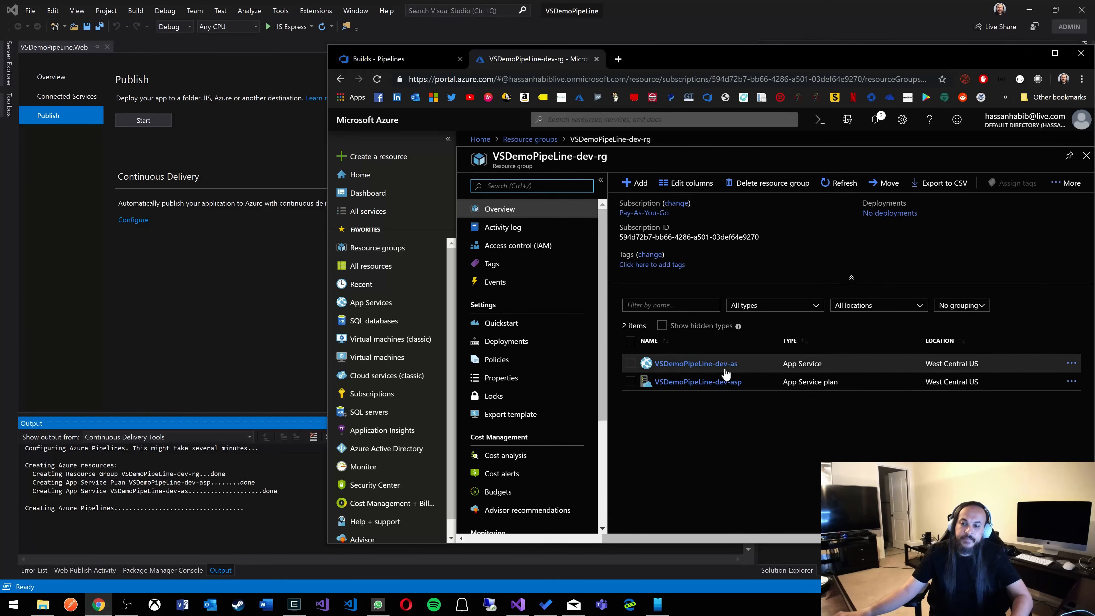
{"action": "mouse_move", "coordinate": [710, 384]}
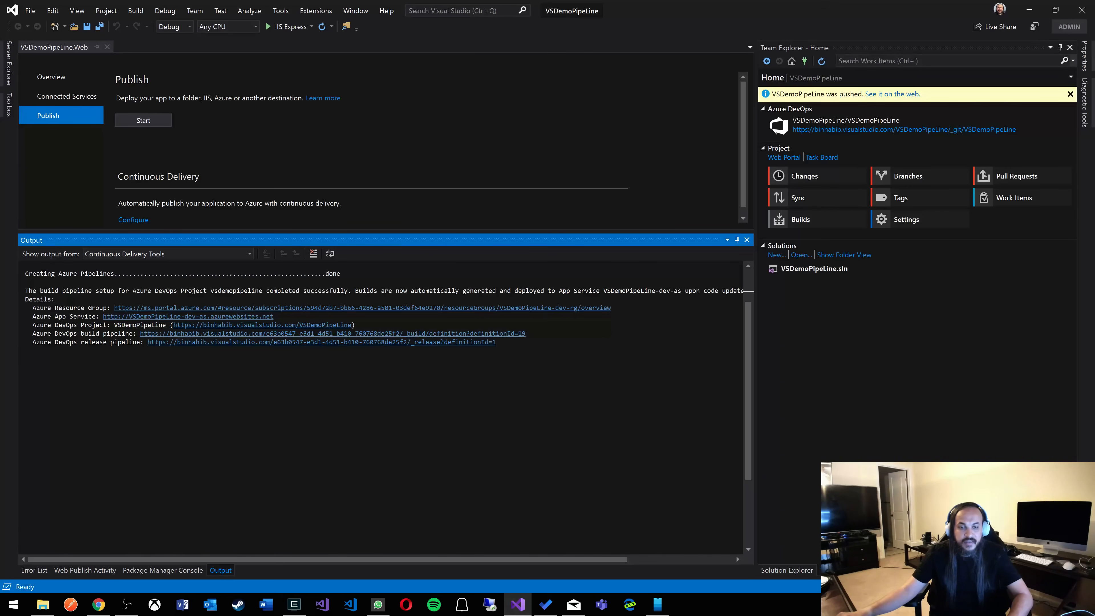
Step: View the new App Service placeholder site from the Output URL, then bring up Azure DevOps Builds
{"action": "left_click", "coordinate": [187, 315]}
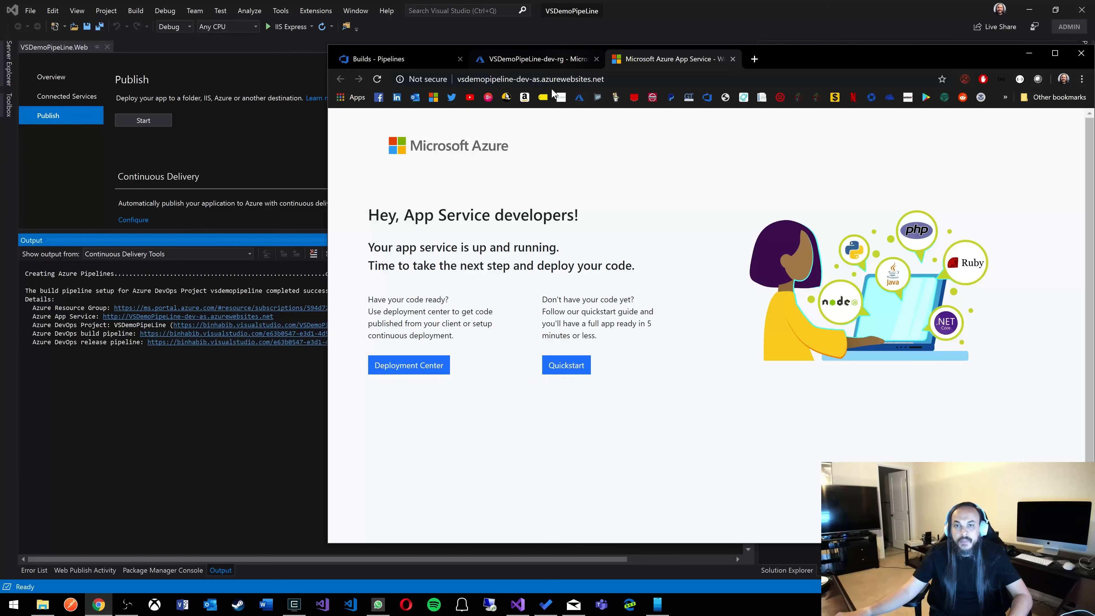
{"action": "left_click", "coordinate": [535, 58]}
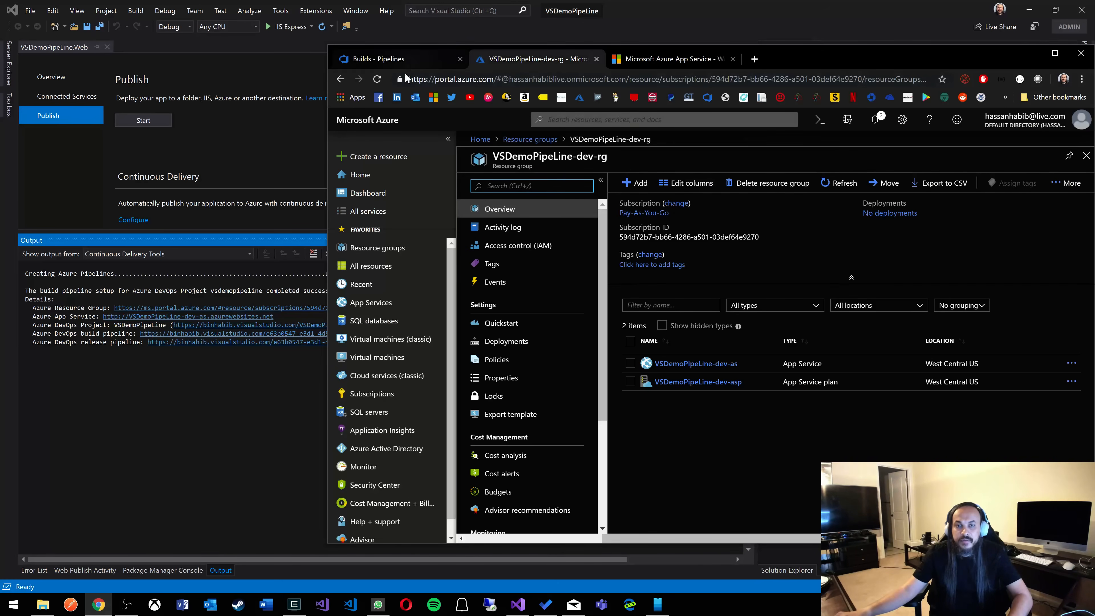
{"action": "left_click", "coordinate": [376, 58]}
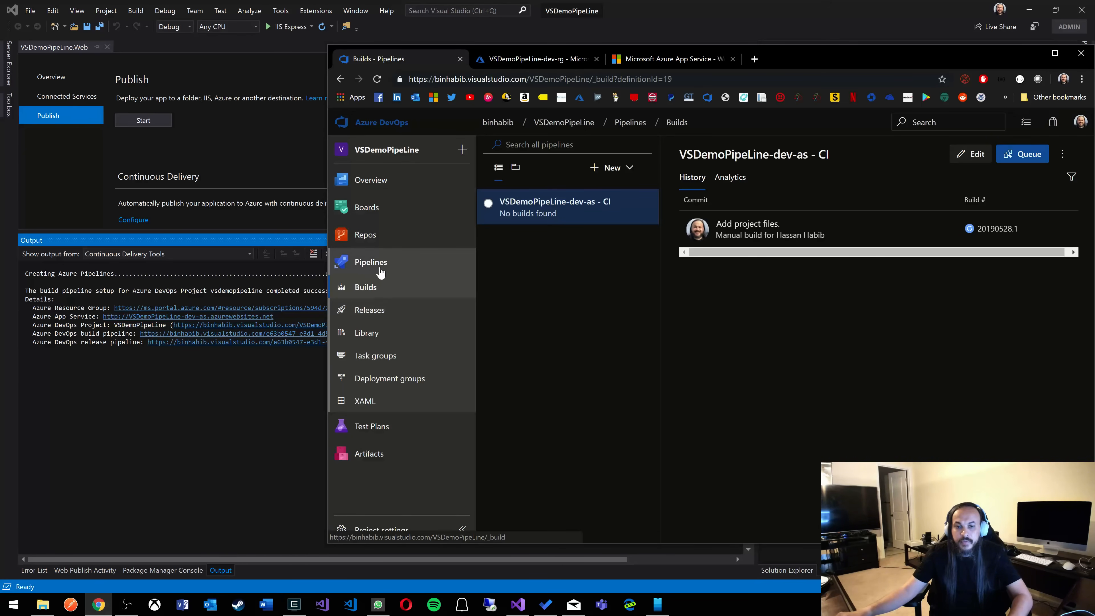
{"action": "mouse_move", "coordinate": [389, 293]}
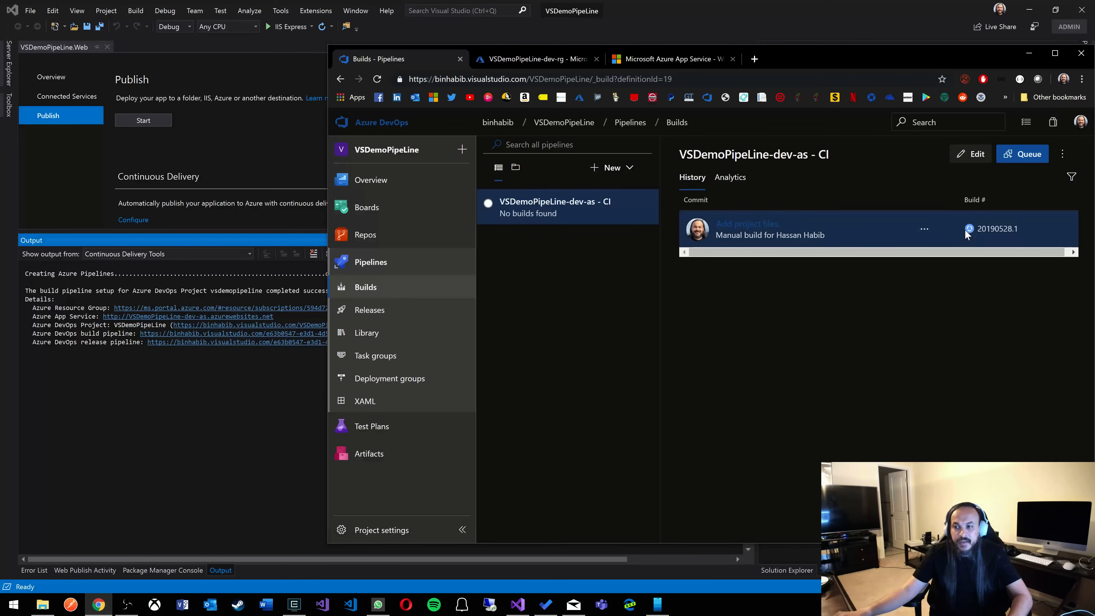
{"action": "mouse_move", "coordinate": [746, 224]}
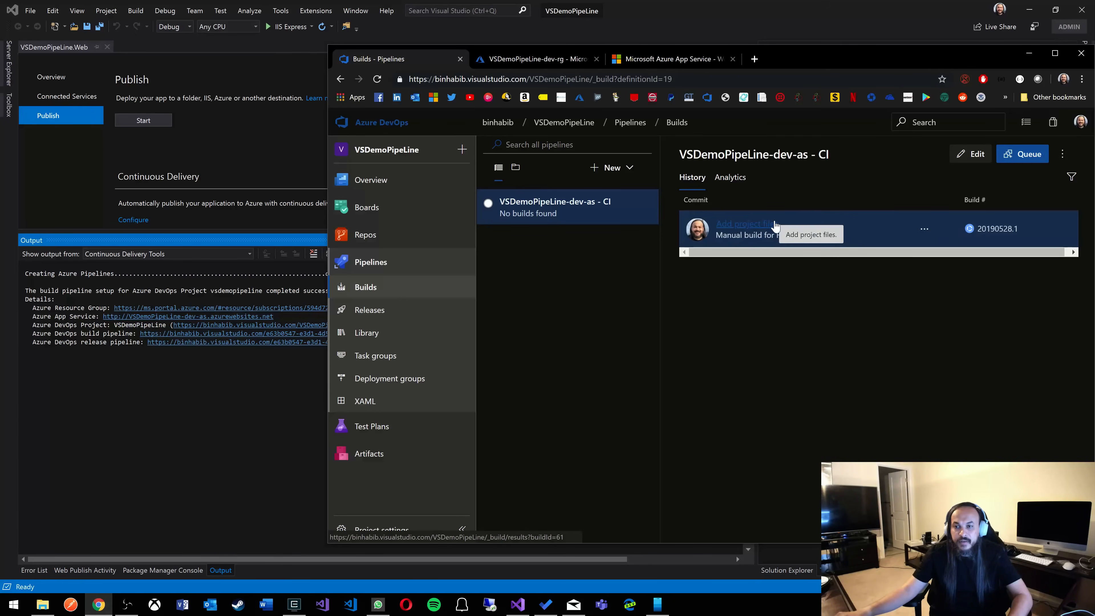
{"action": "mouse_move", "coordinate": [629, 122]}
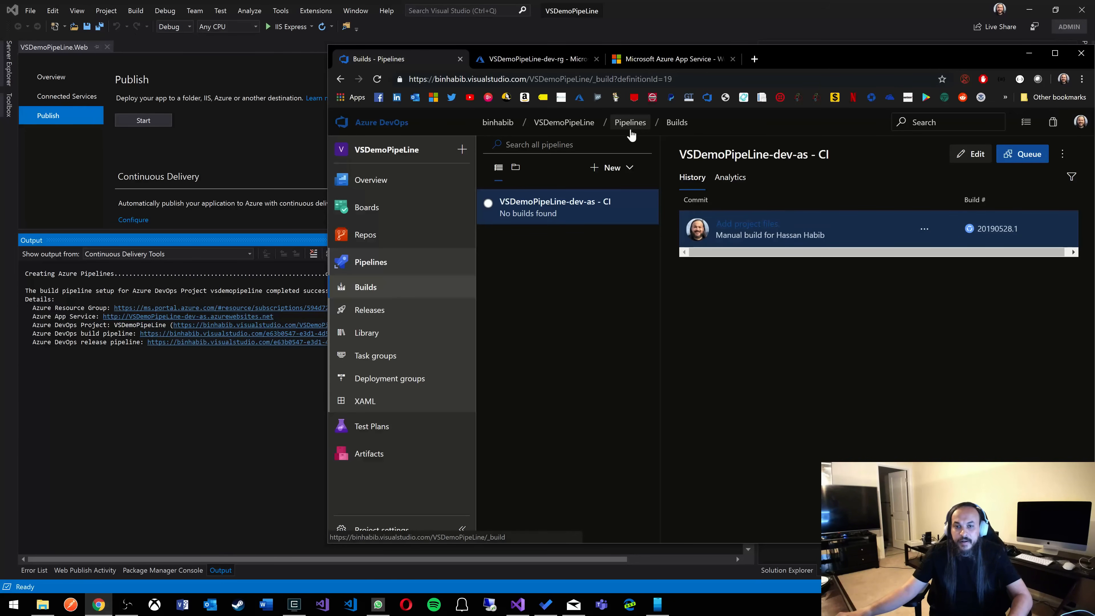
Step: Check Releases, return to Builds and watch the 'Add project files.' build 20190528.1 succeed
{"action": "left_click", "coordinate": [370, 309]}
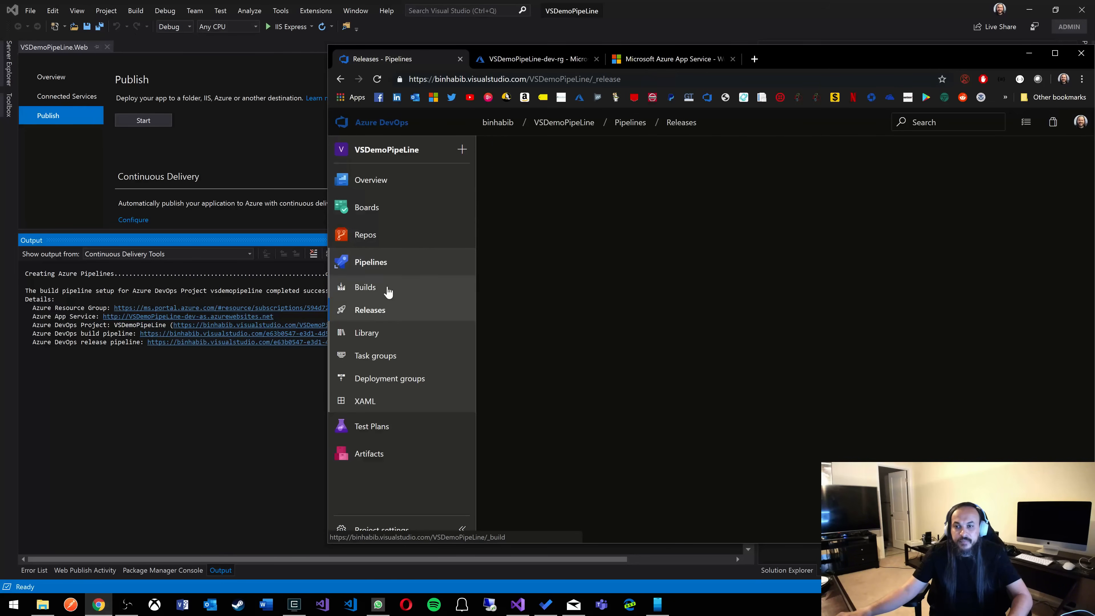
{"action": "left_click", "coordinate": [370, 309]}
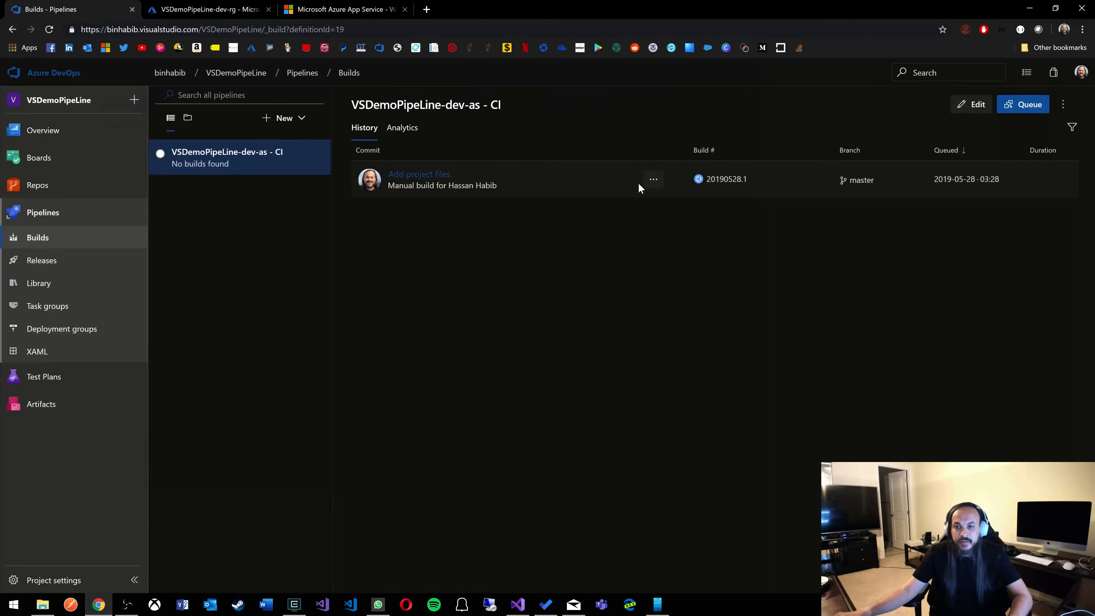
{"action": "mouse_move", "coordinate": [435, 194]}
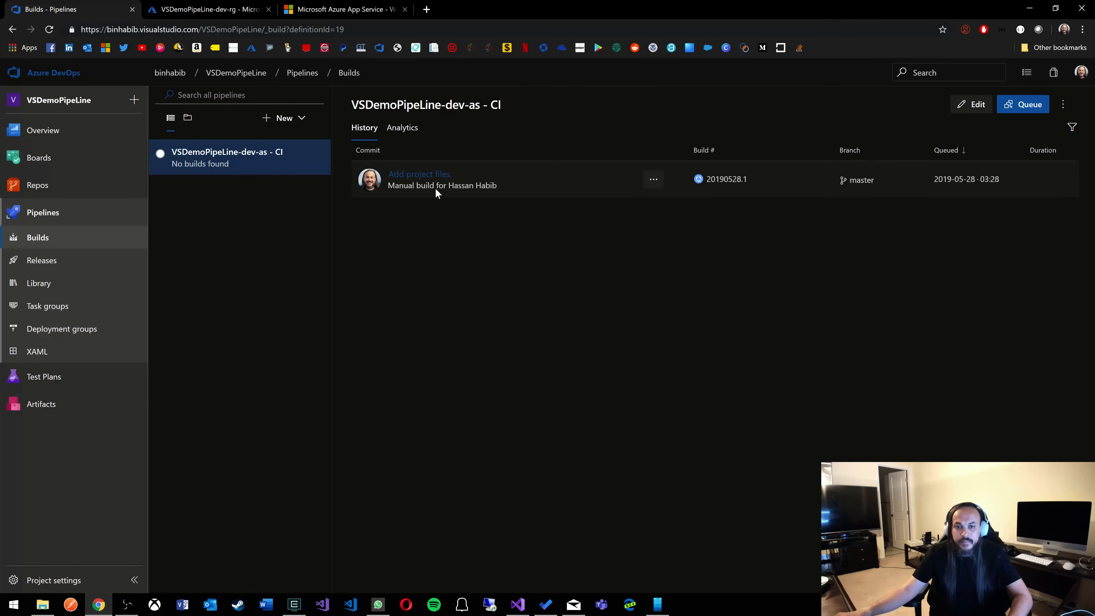
{"action": "mouse_move", "coordinate": [424, 180]}
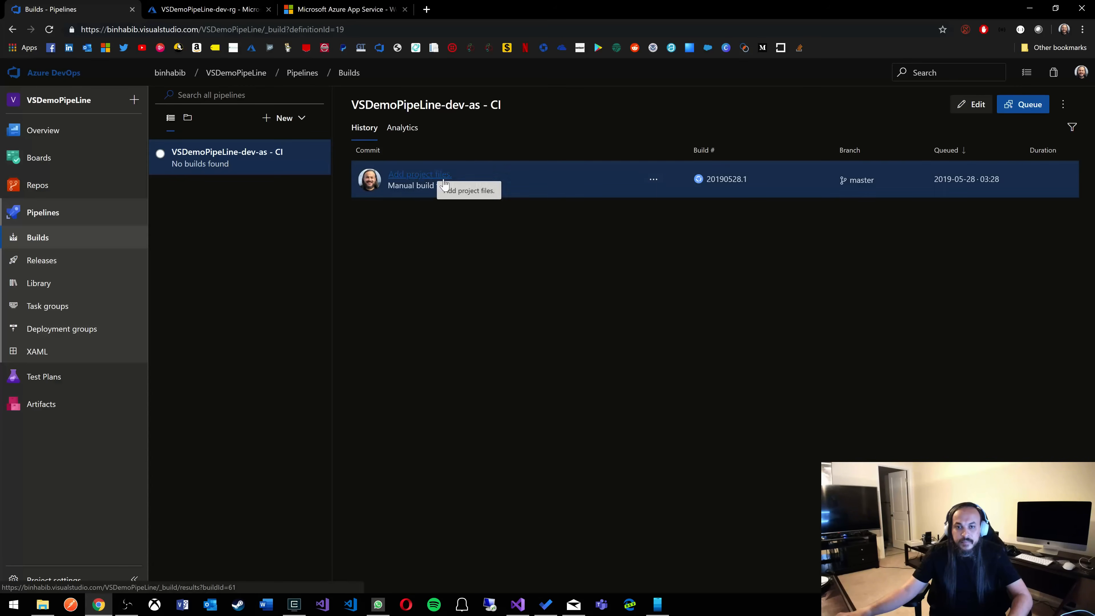
{"action": "left_click", "coordinate": [419, 174]}
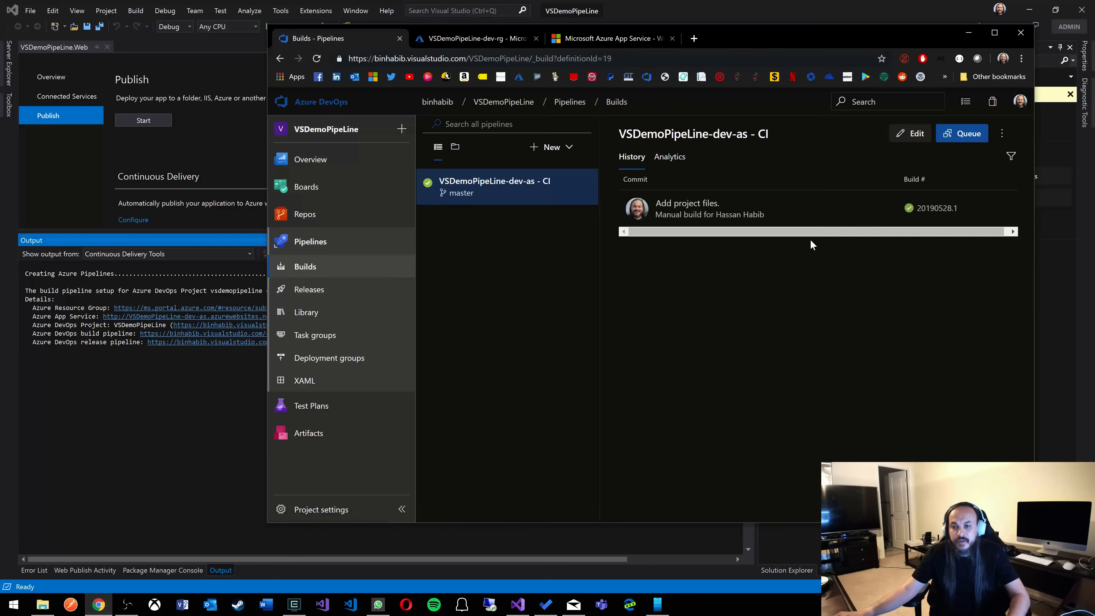
{"action": "mouse_move", "coordinate": [356, 293]}
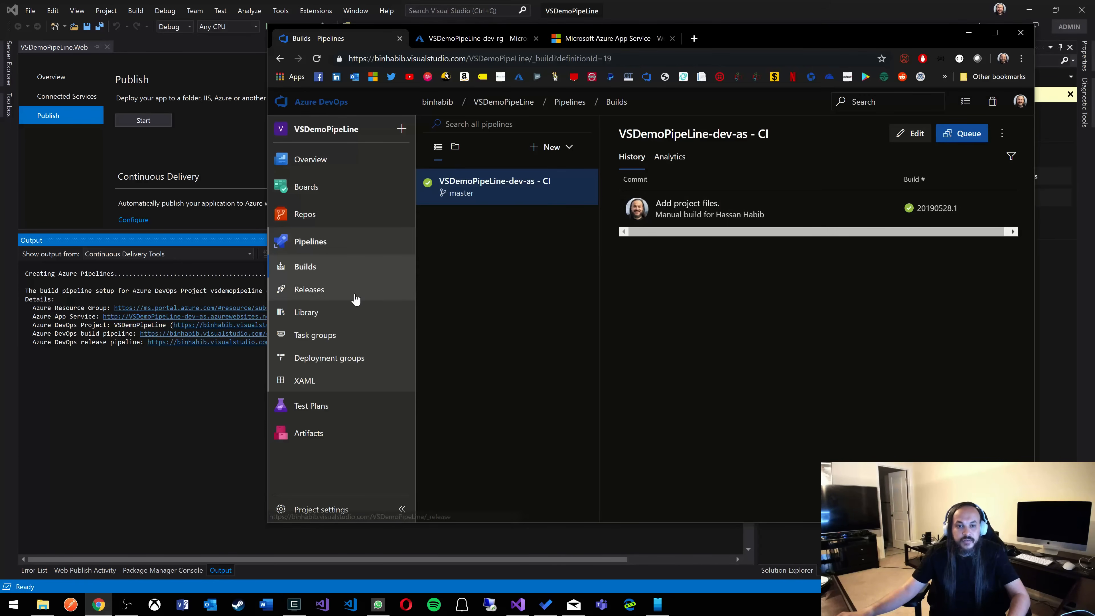
Step: View Release-1 from build 20190528.1 deploying to Dev, leaving the placeholder site tab
{"action": "left_click", "coordinate": [308, 289]}
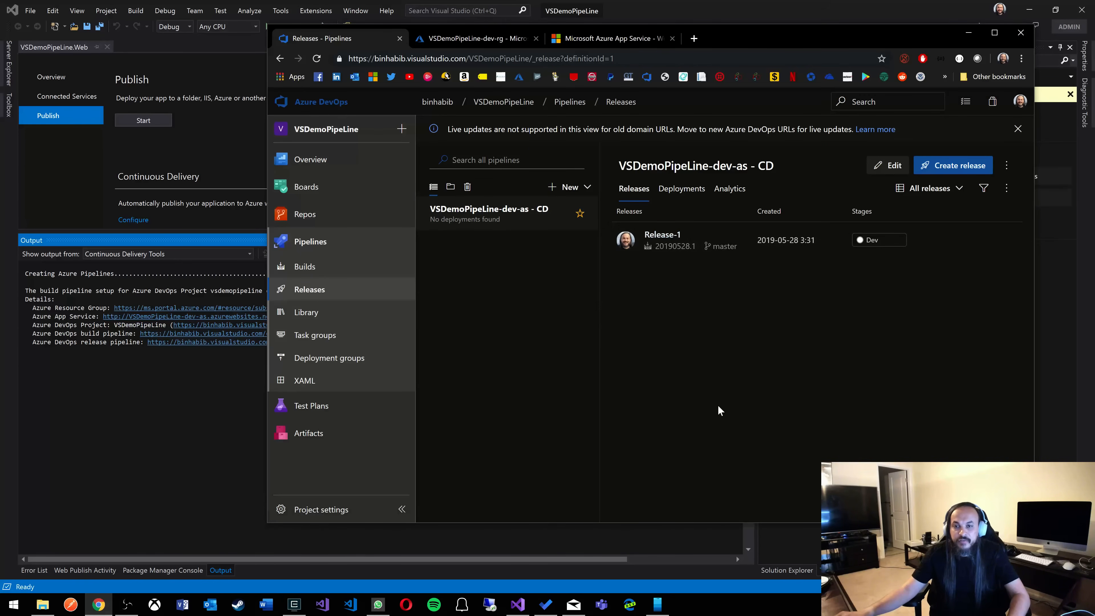
{"action": "left_click", "coordinate": [316, 58]}
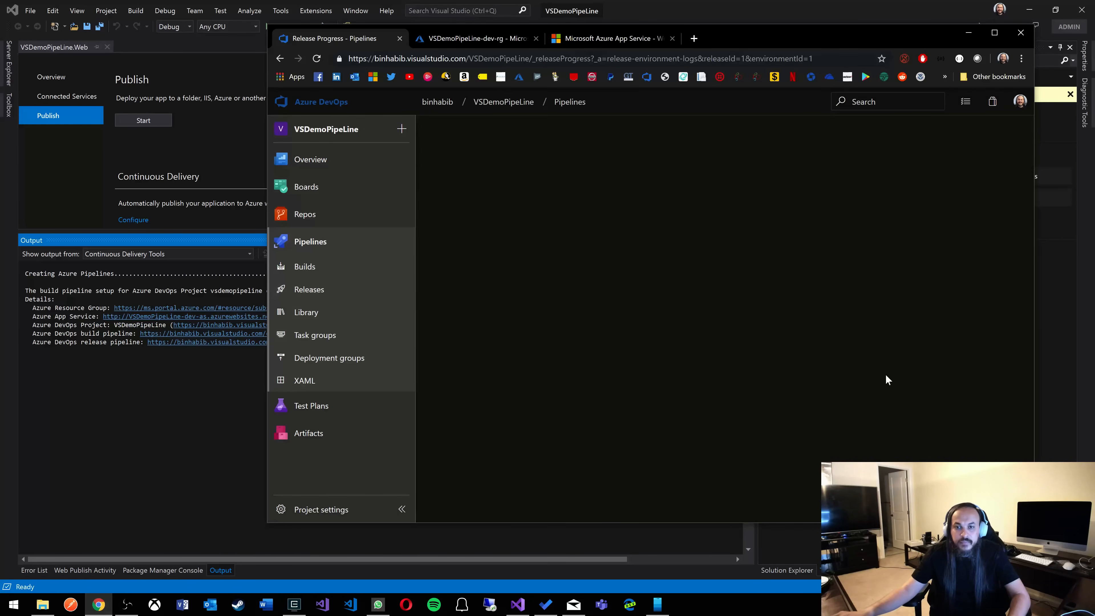
{"action": "left_click", "coordinate": [610, 38]}
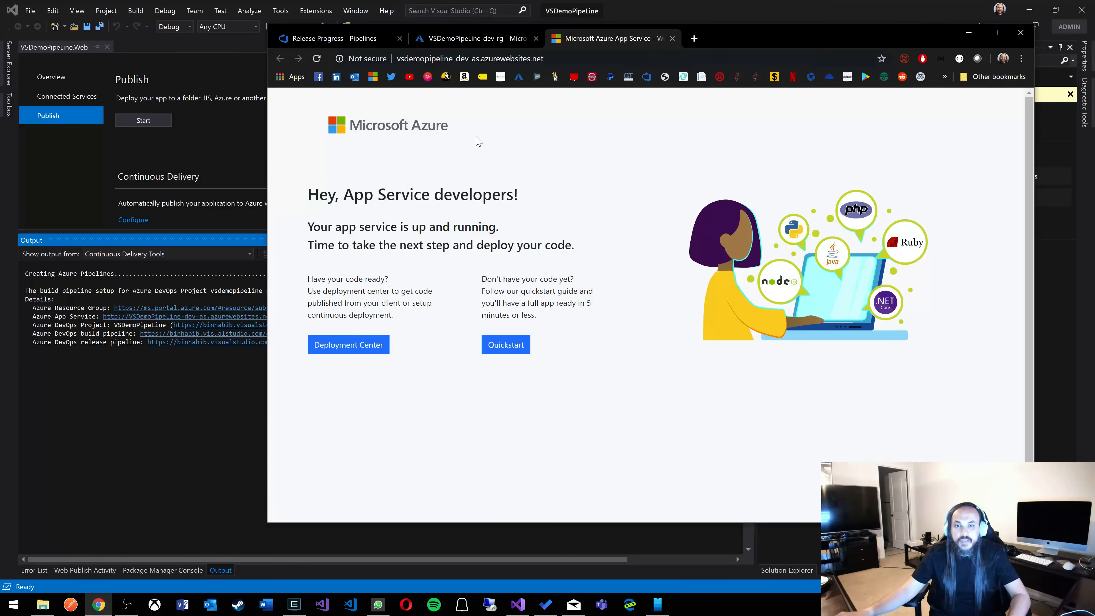
{"action": "mouse_move", "coordinate": [455, 120]}
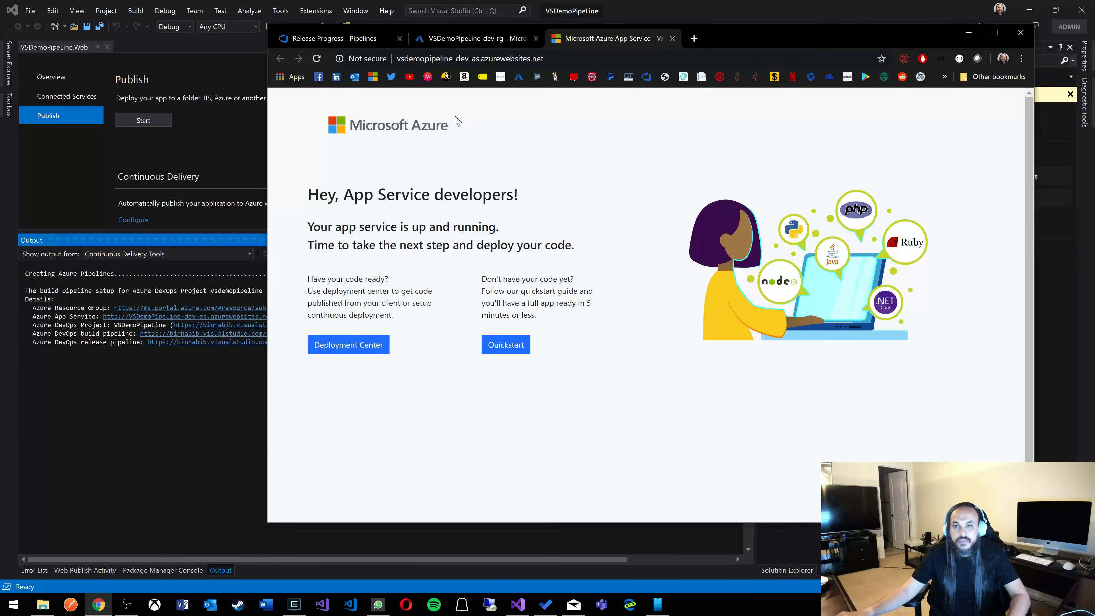
{"action": "left_click", "coordinate": [475, 38]}
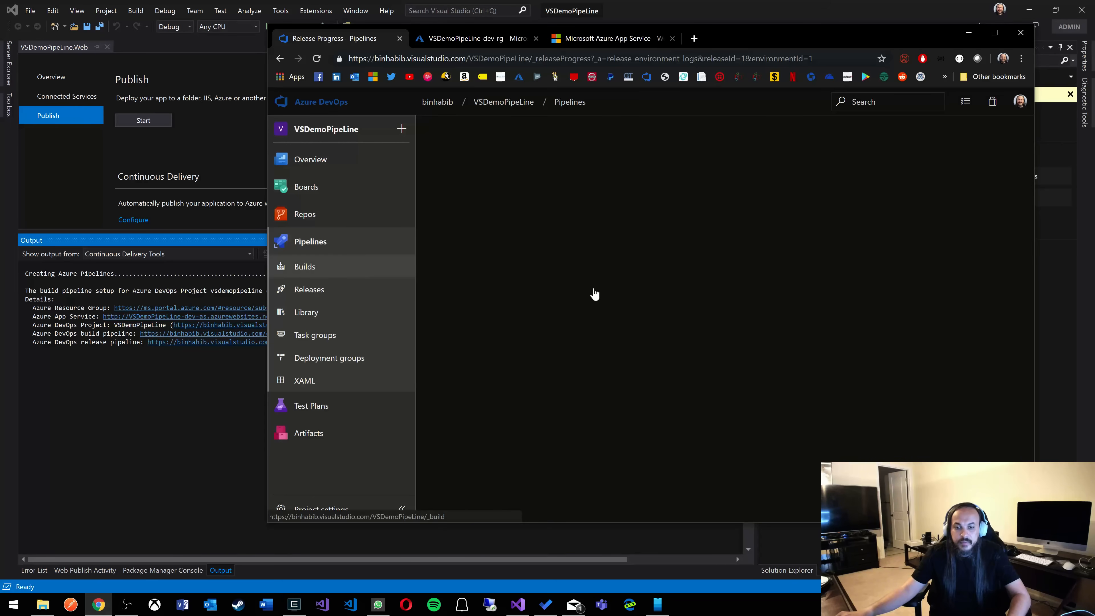
Step: Confirm Release-1 deployed to Dev, reload the azurewebsites.net site, and return to Visual Studio
{"action": "left_click", "coordinate": [309, 289]}
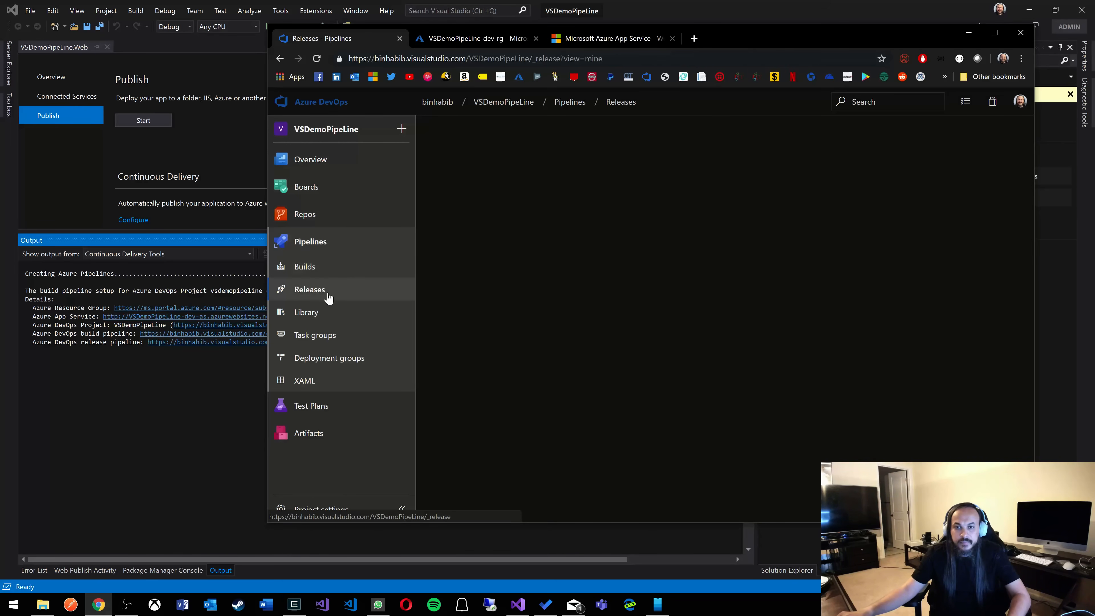
{"action": "left_click", "coordinate": [309, 289]}
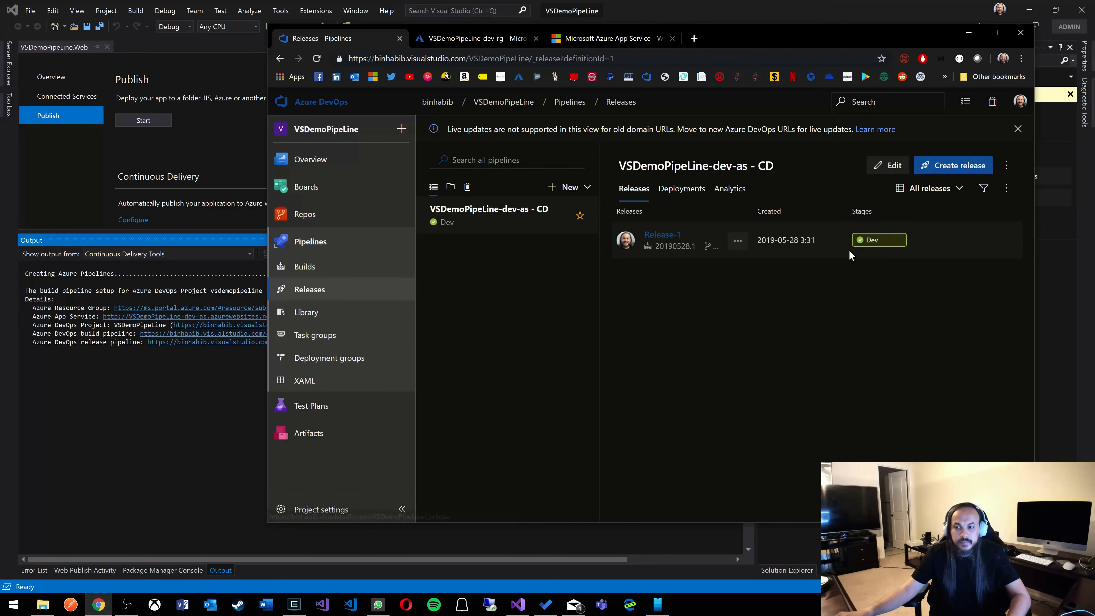
{"action": "left_click", "coordinate": [607, 38]}
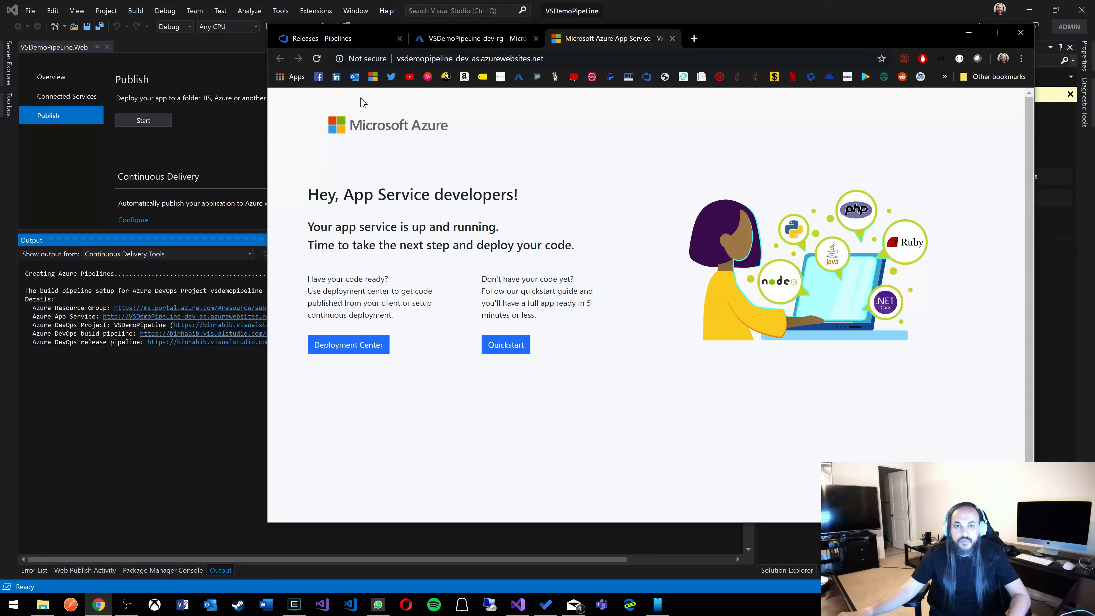
{"action": "left_click", "coordinate": [316, 58]}
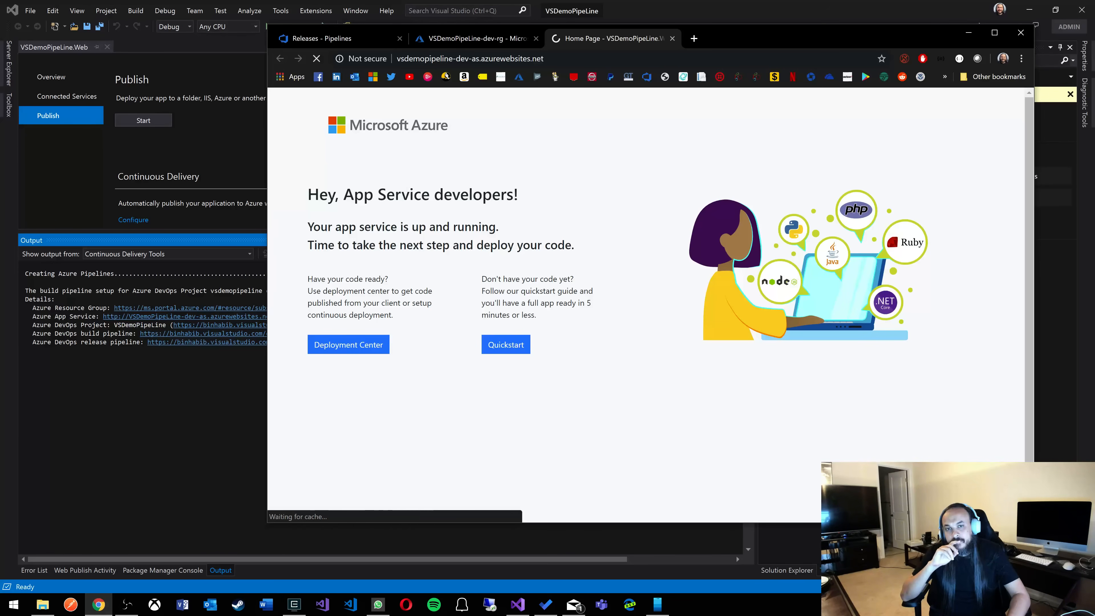
{"action": "left_click", "coordinate": [316, 59]}
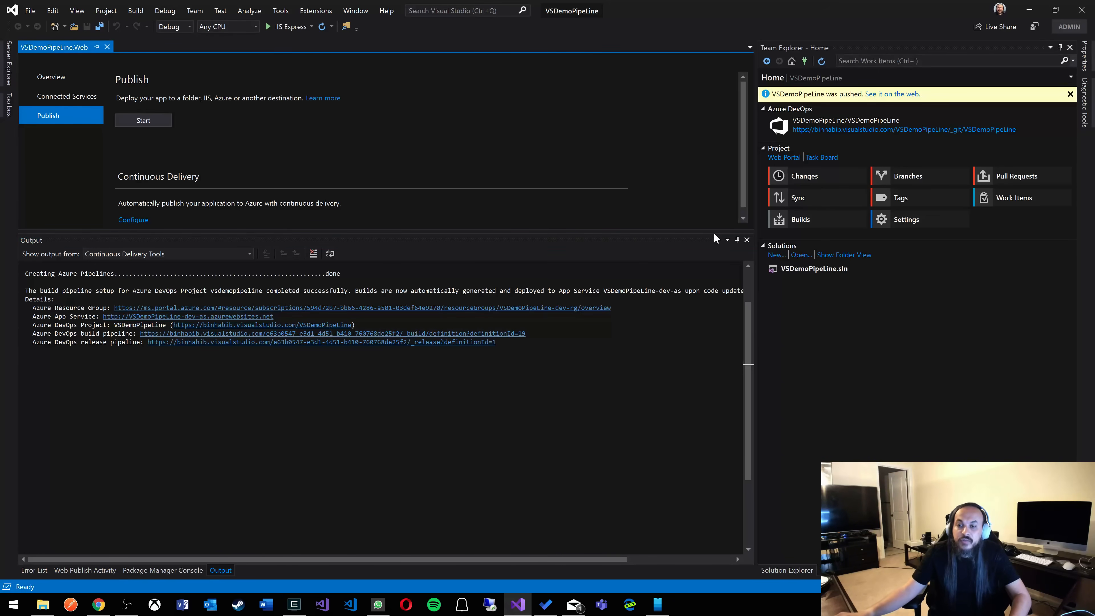
Step: Locate Views > Home > Index.cshtml in Solution Explorer and load it in the editor
{"action": "left_click", "coordinate": [786, 554]}
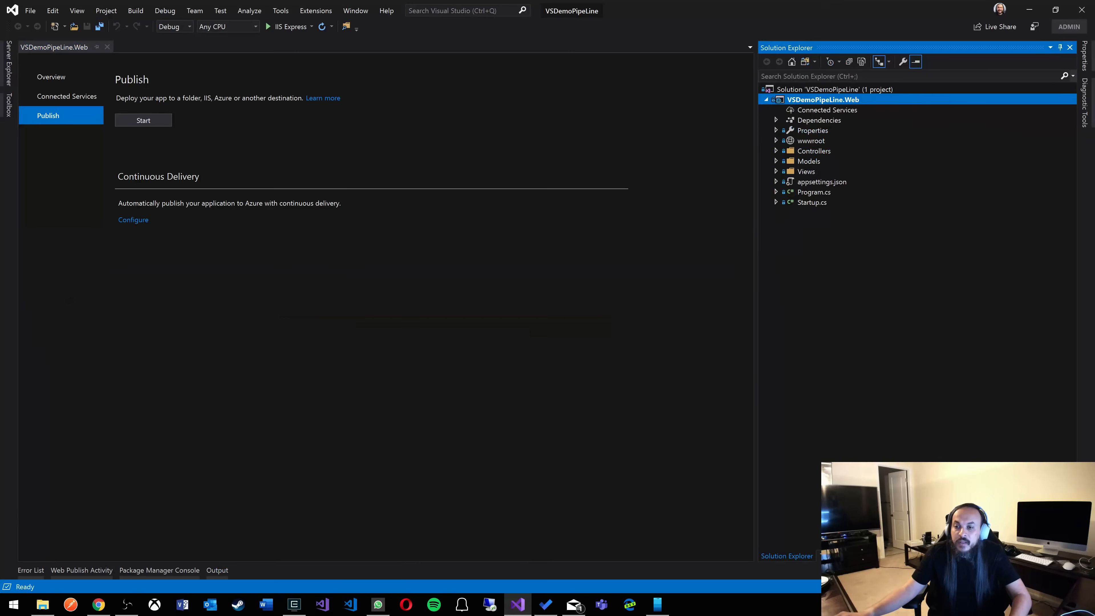
{"action": "left_click", "coordinate": [775, 171]}
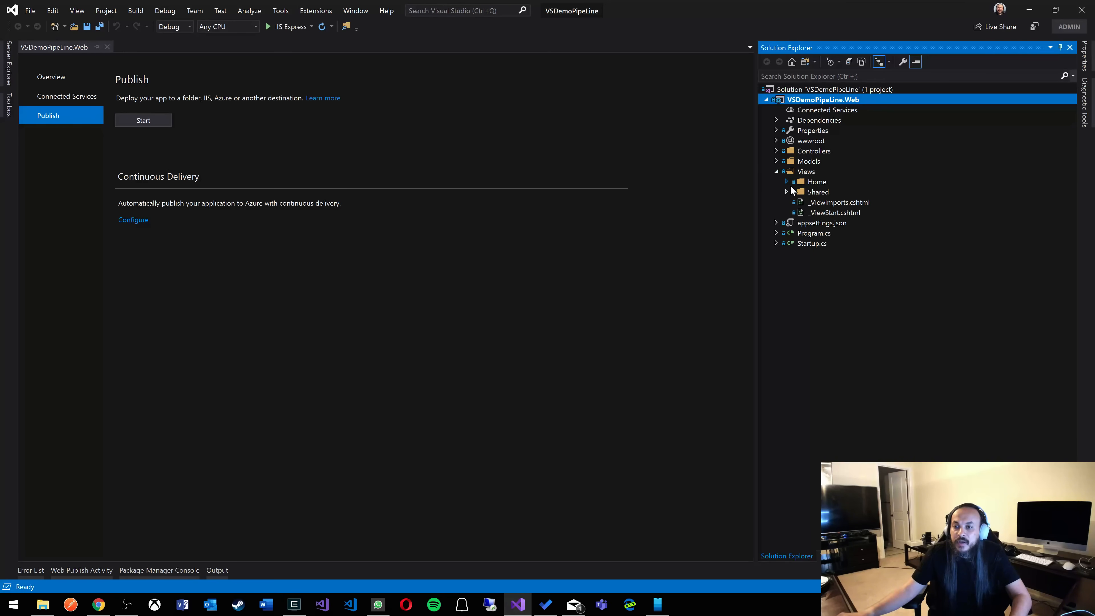
{"action": "left_click", "coordinate": [786, 181]}
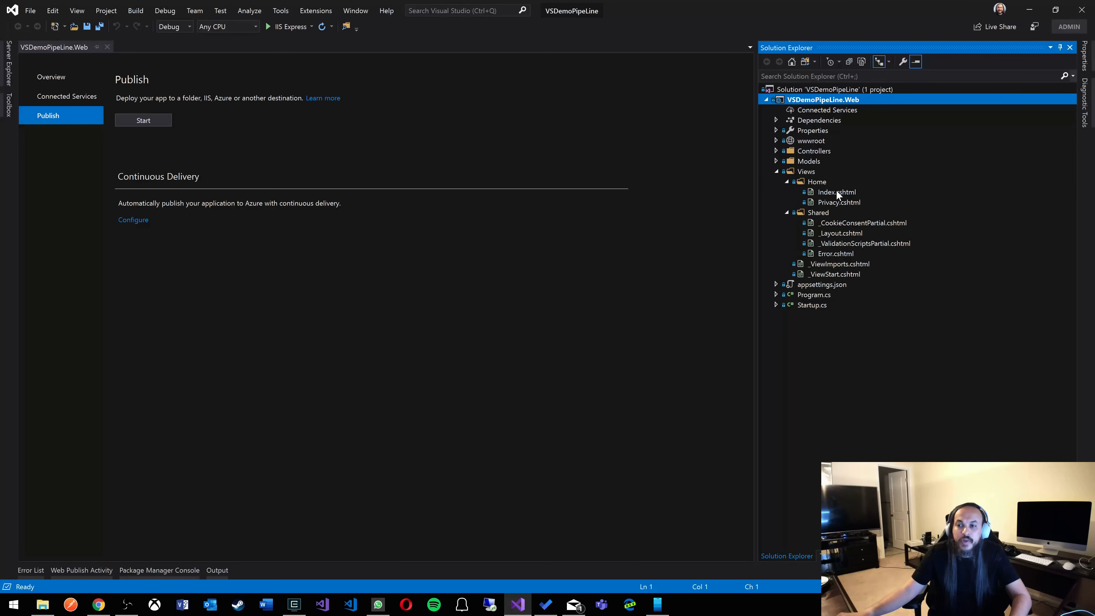
{"action": "double_click", "coordinate": [836, 192]}
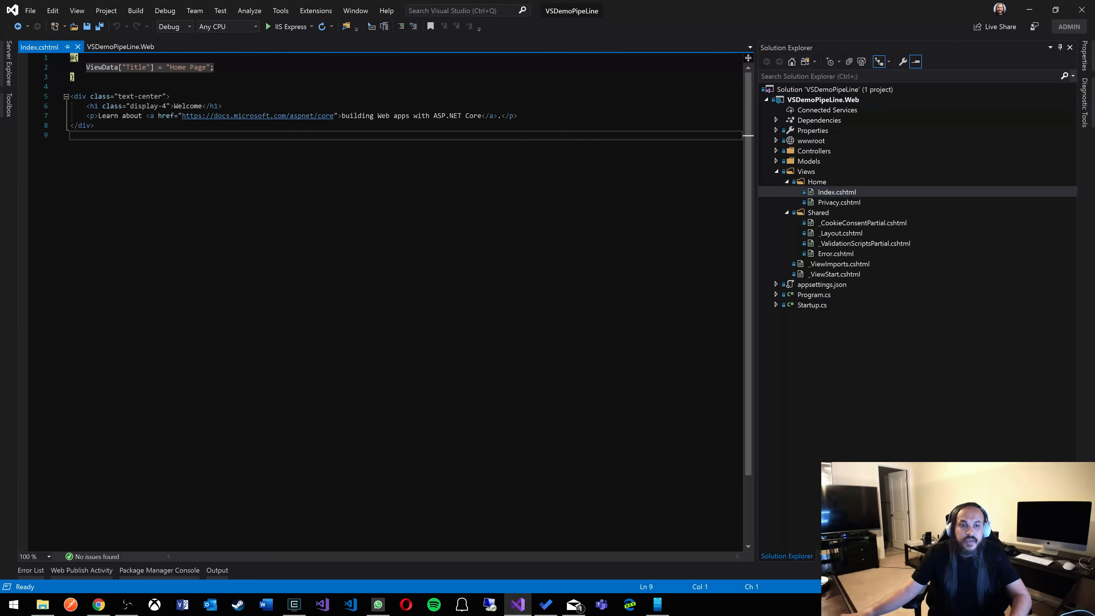
Step: Replace the h1 heading with 'Microsoft is AWESOME!' and save Index.cshtml
{"action": "type", "text": "Microsoft is AWESOME"}
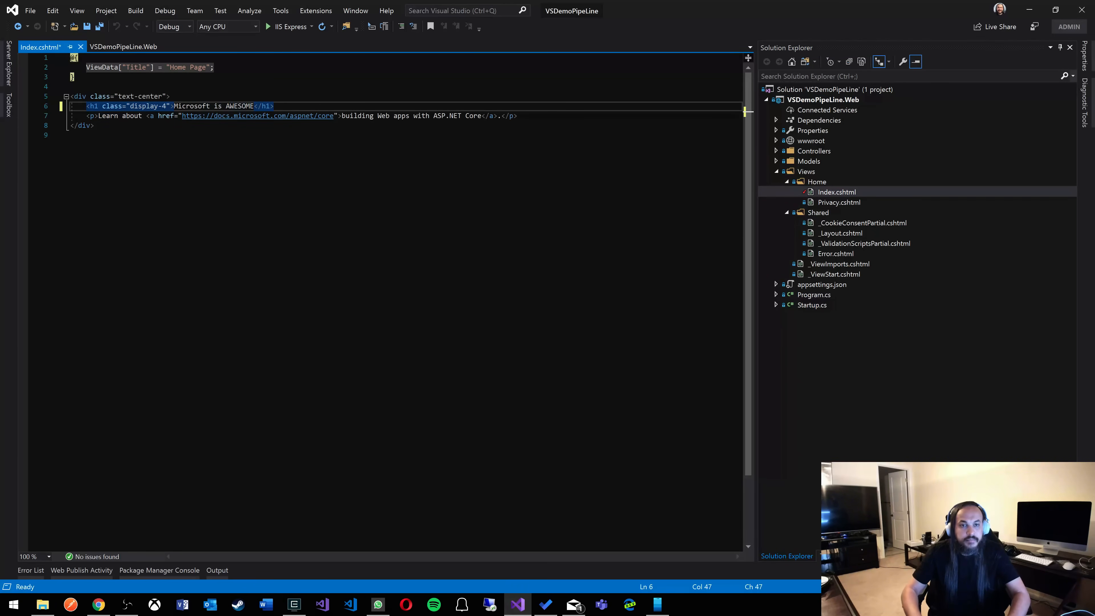
{"action": "type", "text": "!"}
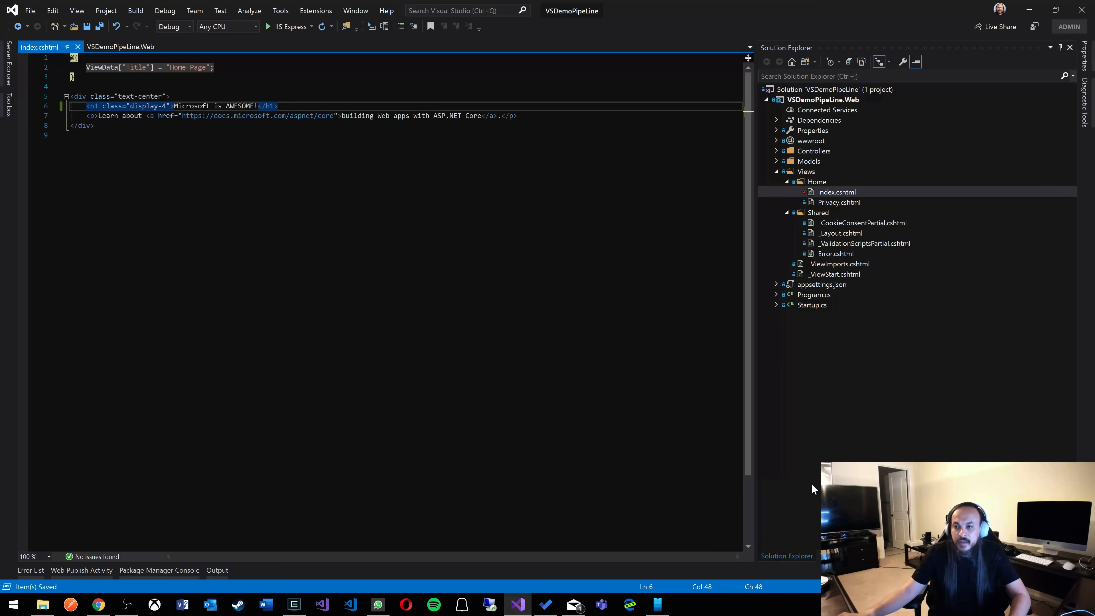
{"action": "right_click", "coordinate": [822, 90]}
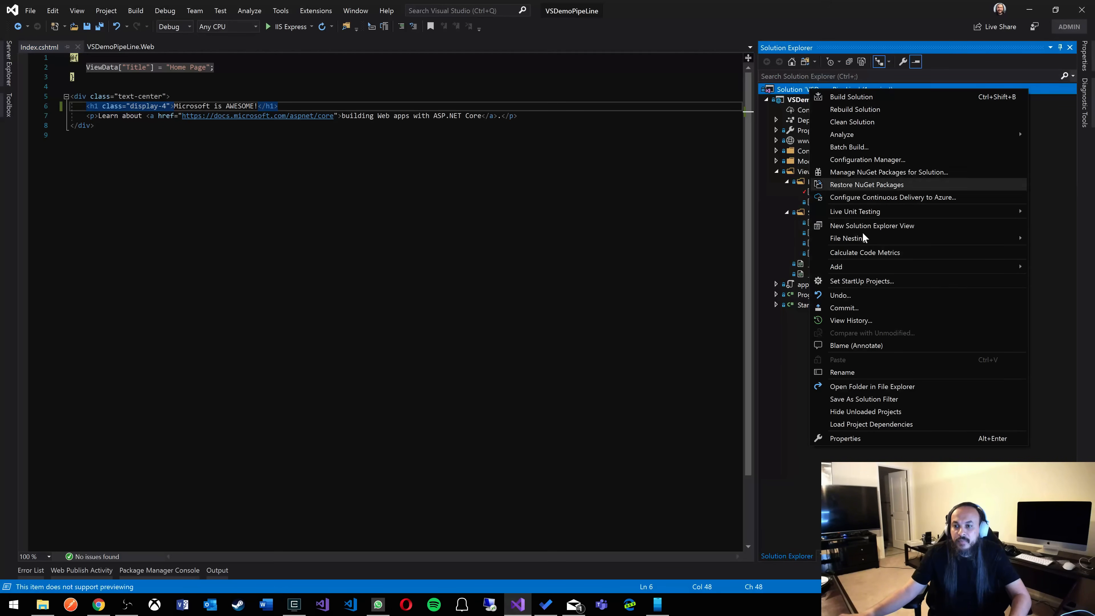
Step: Commit all pending changes with the message 'Changed welcome message'
{"action": "left_click", "coordinate": [947, 311]}
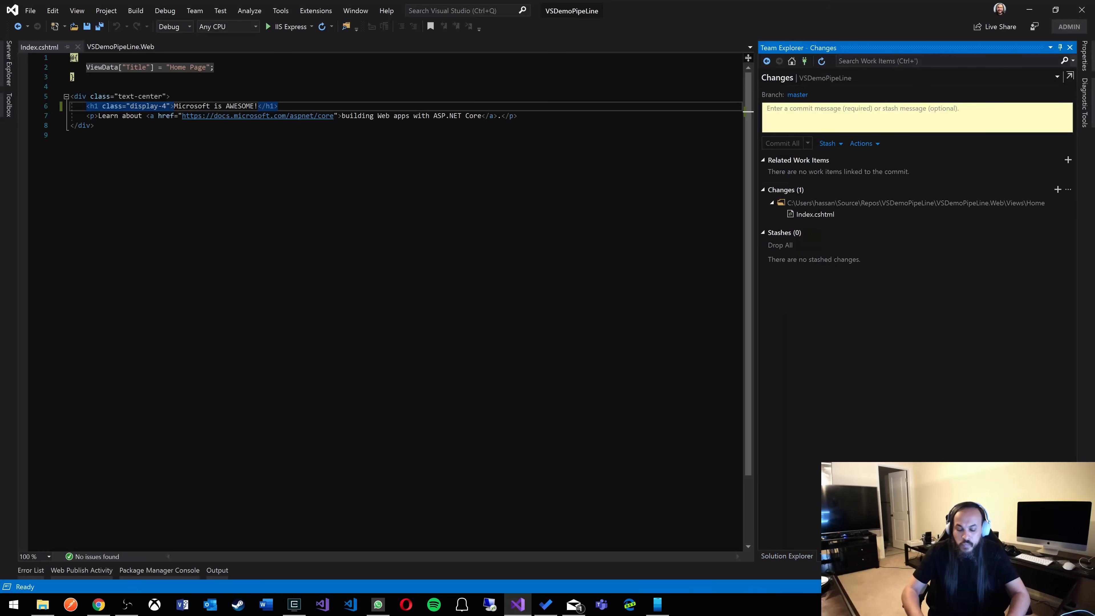
{"action": "type", "text": "Changed welcome m"}
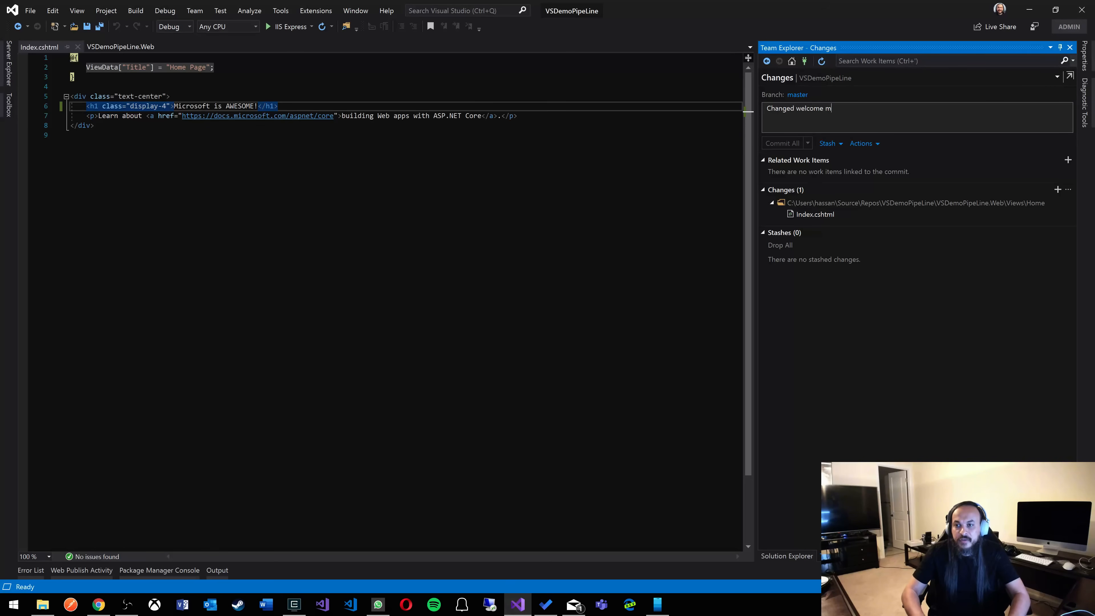
{"action": "type", "text": "essage"}
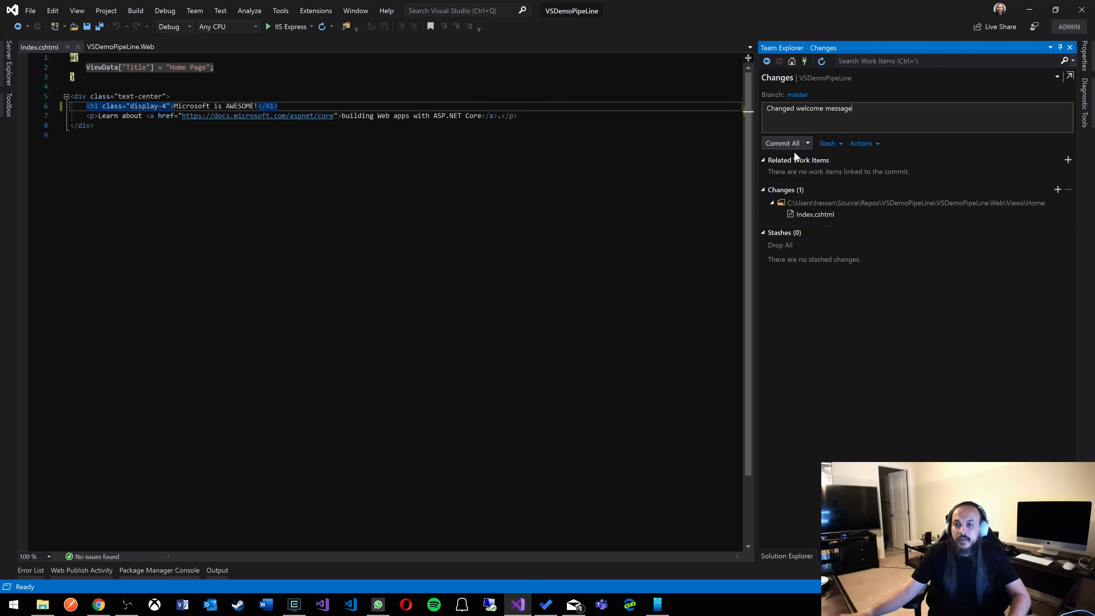
{"action": "left_click", "coordinate": [781, 143]}
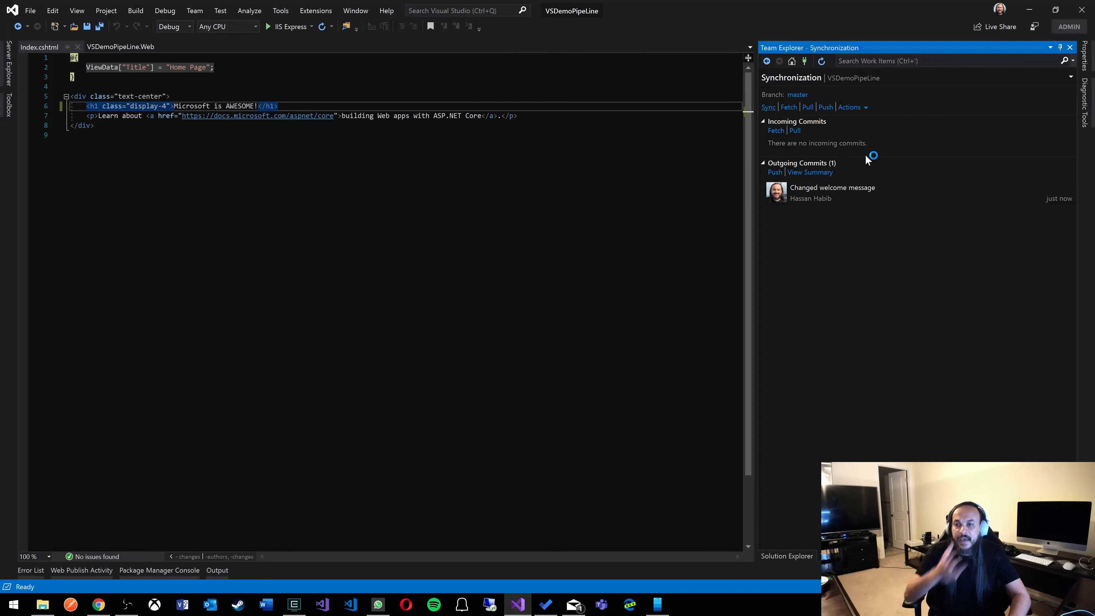
Step: Push the outgoing commit to master via Team Explorer Synchronization and return to the browser
{"action": "left_click", "coordinate": [768, 107]}
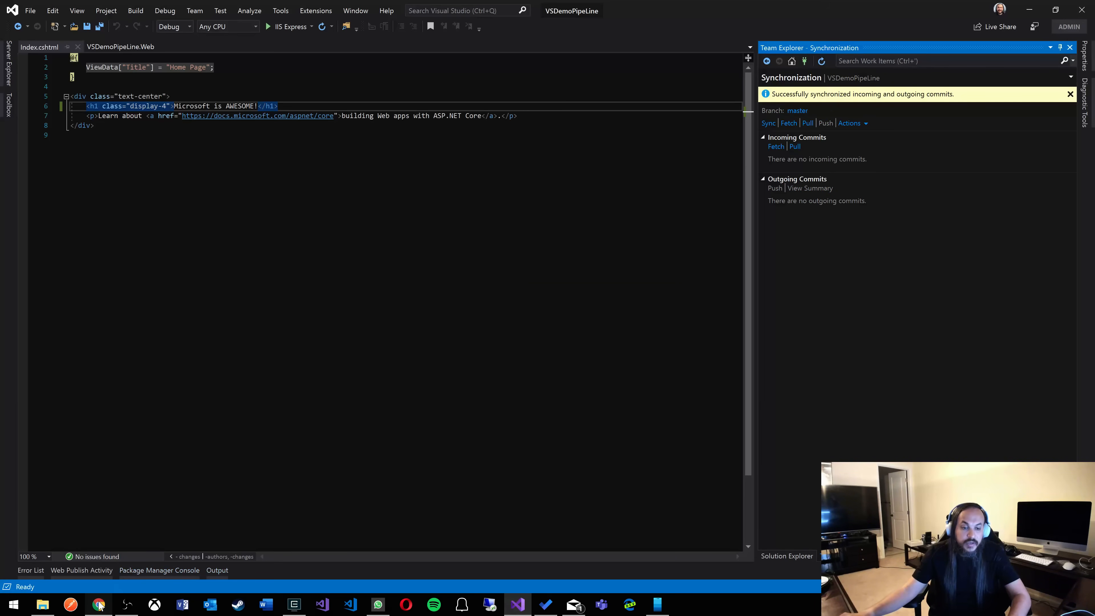
{"action": "left_click", "coordinate": [99, 604]}
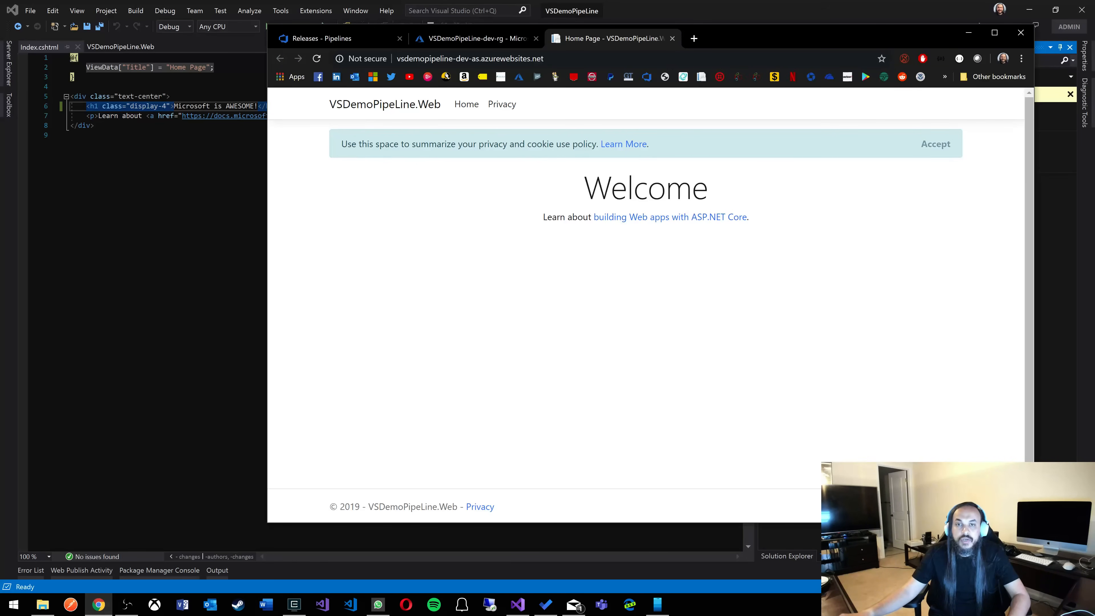
Step: Verify rolling CI build 20190528.2 for 'Changed welcome message' succeeded in Builds
{"action": "left_click", "coordinate": [321, 38]}
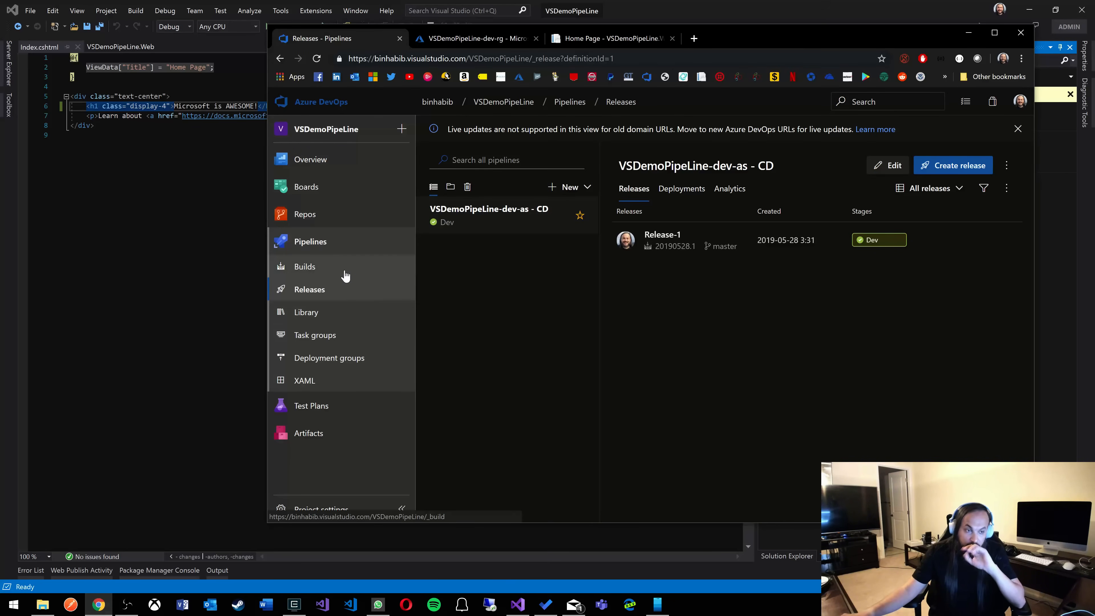
{"action": "left_click", "coordinate": [304, 267]}
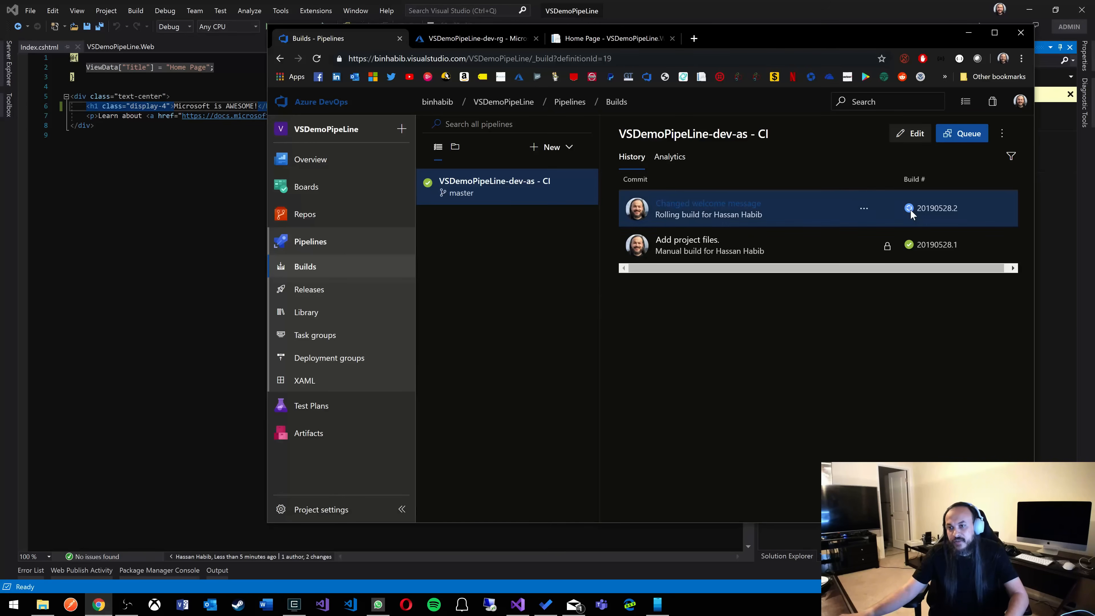
{"action": "left_click", "coordinate": [936, 208]}
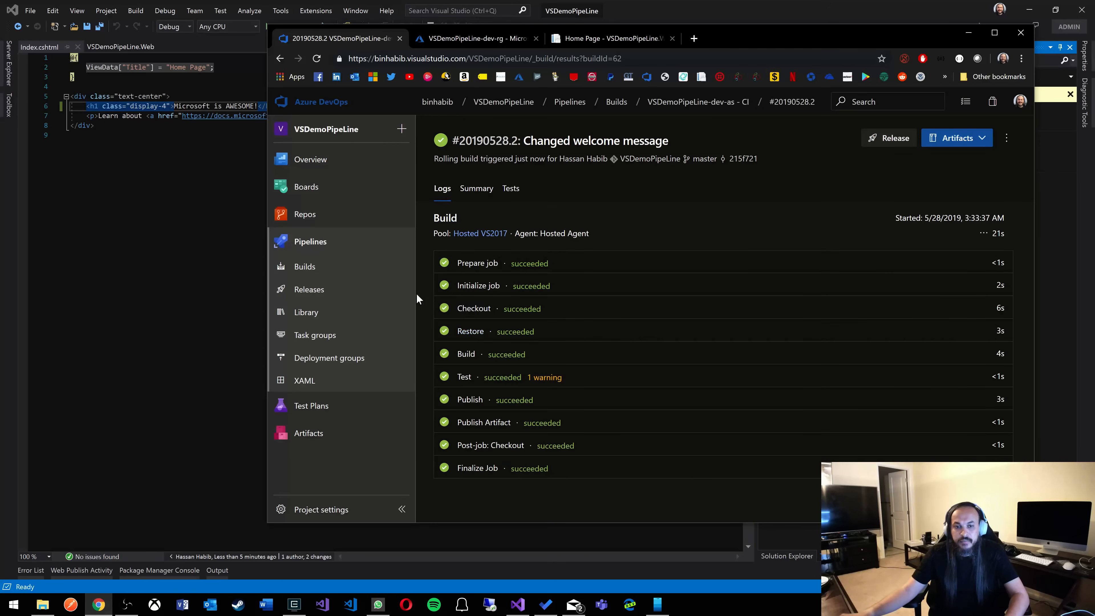
Step: Find the new Release-2 under Releases and view its Dev deployment progress
{"action": "left_click", "coordinate": [309, 289]}
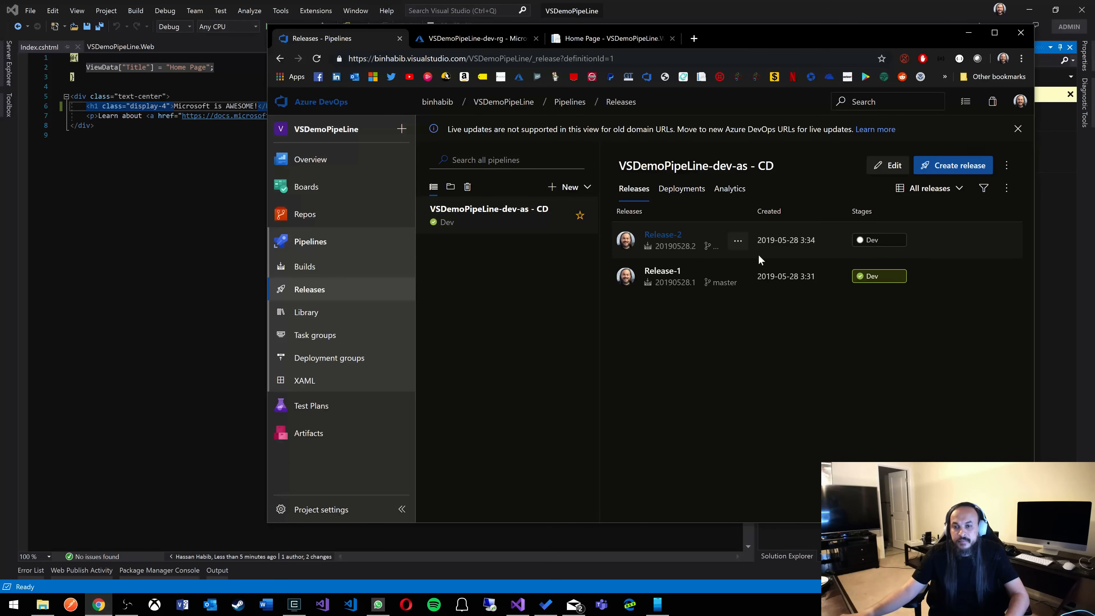
{"action": "left_click", "coordinate": [662, 234]}
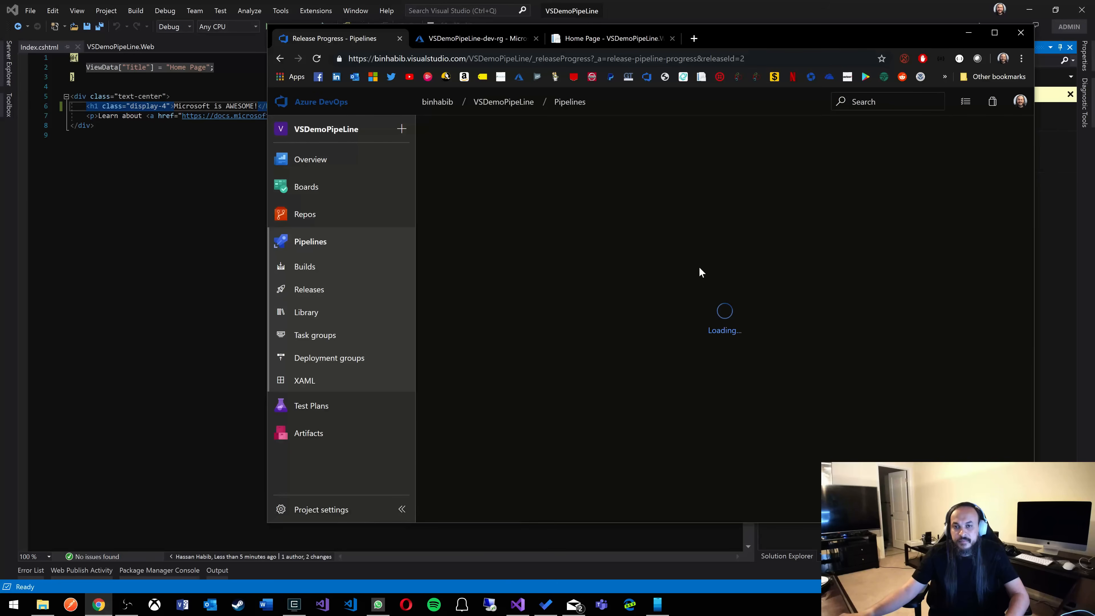
{"action": "mouse_move", "coordinate": [994, 33]}
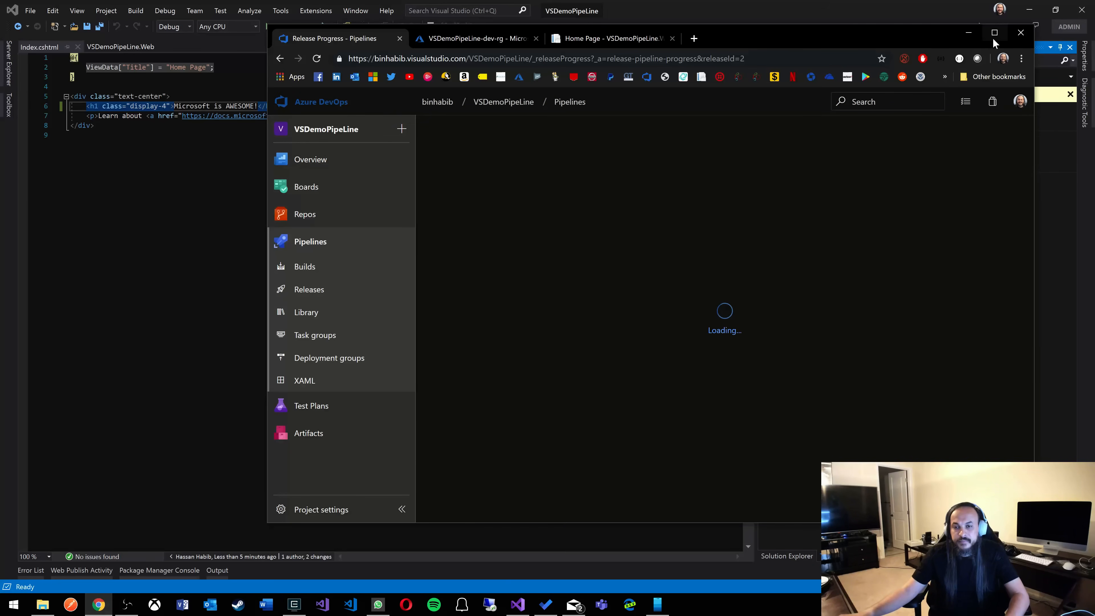
{"action": "mouse_move", "coordinate": [995, 32]}
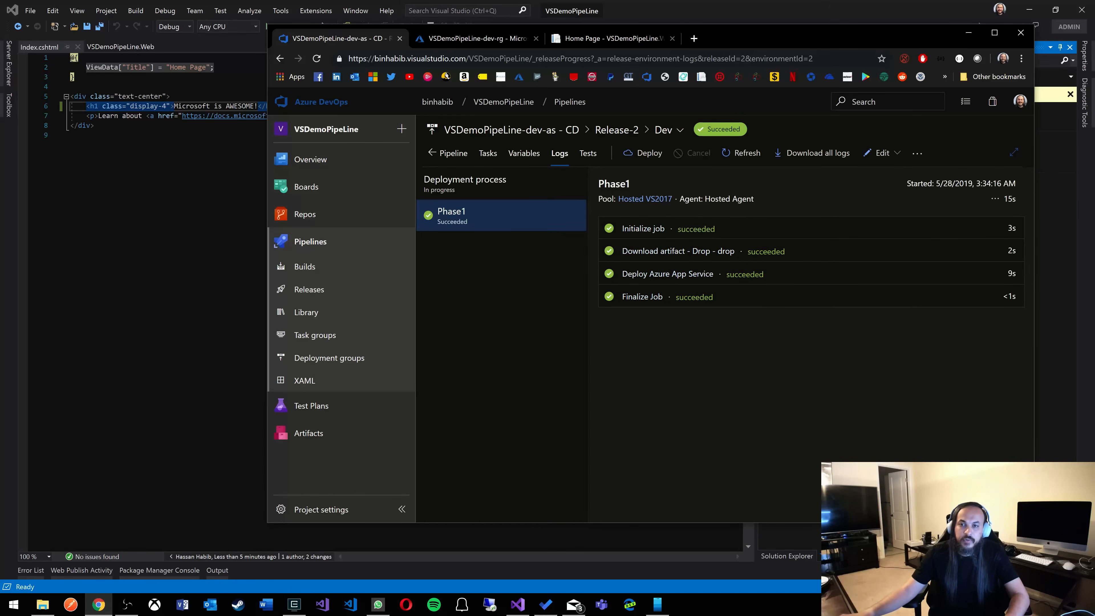
Step: Reload the live azurewebsites.net site to show the 'Microsoft is AWESOME!' heading
{"action": "left_click", "coordinate": [611, 38]}
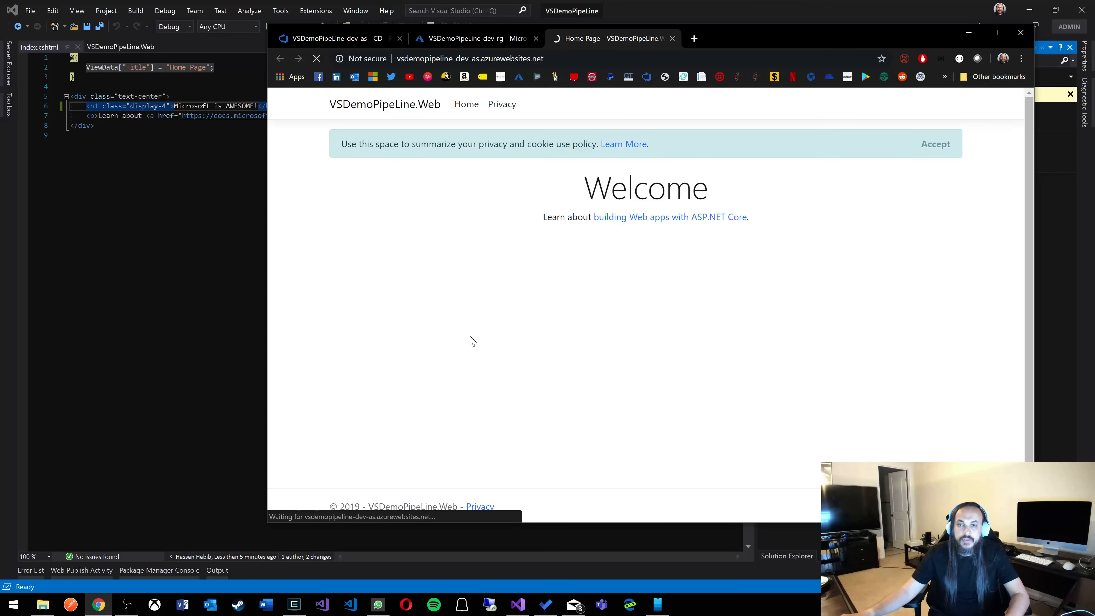
{"action": "left_click", "coordinate": [315, 58]}
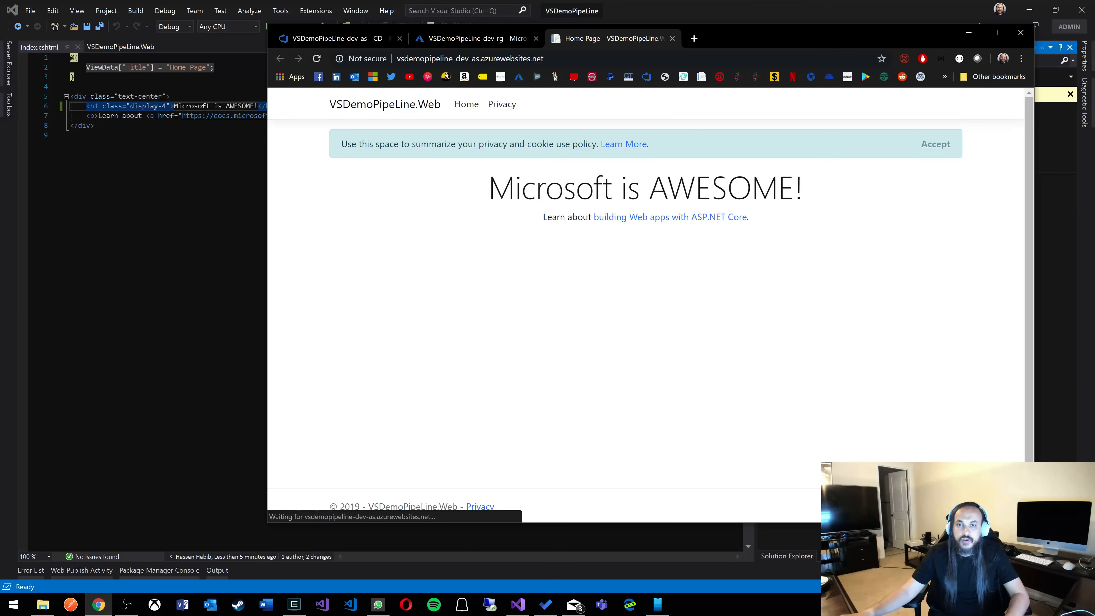